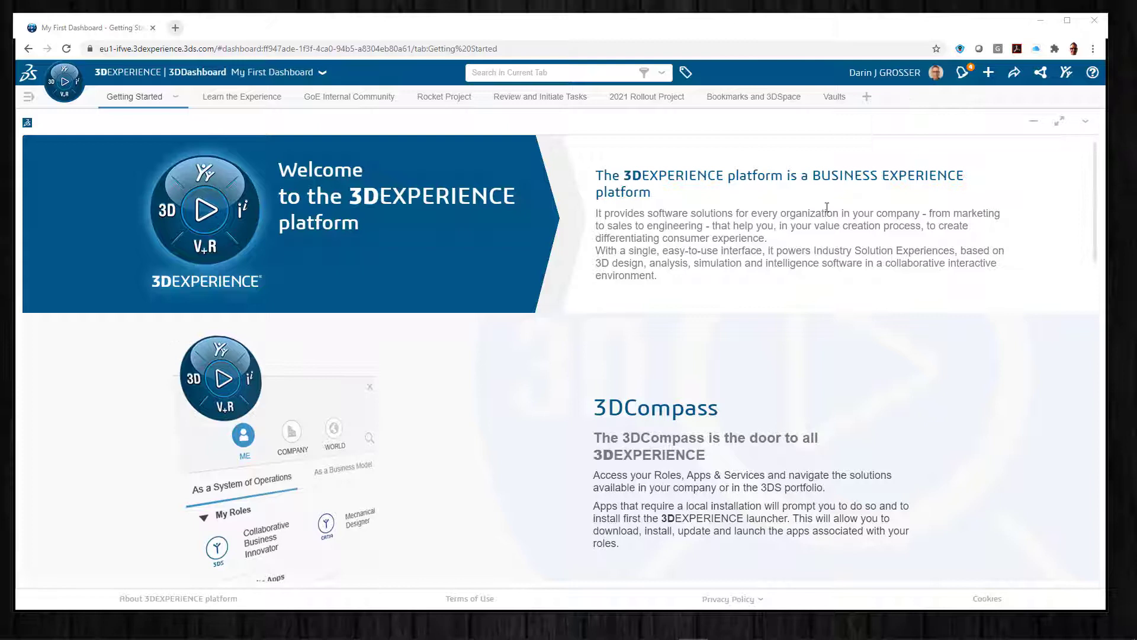
{"action": "mouse_move", "coordinate": [867, 96]}
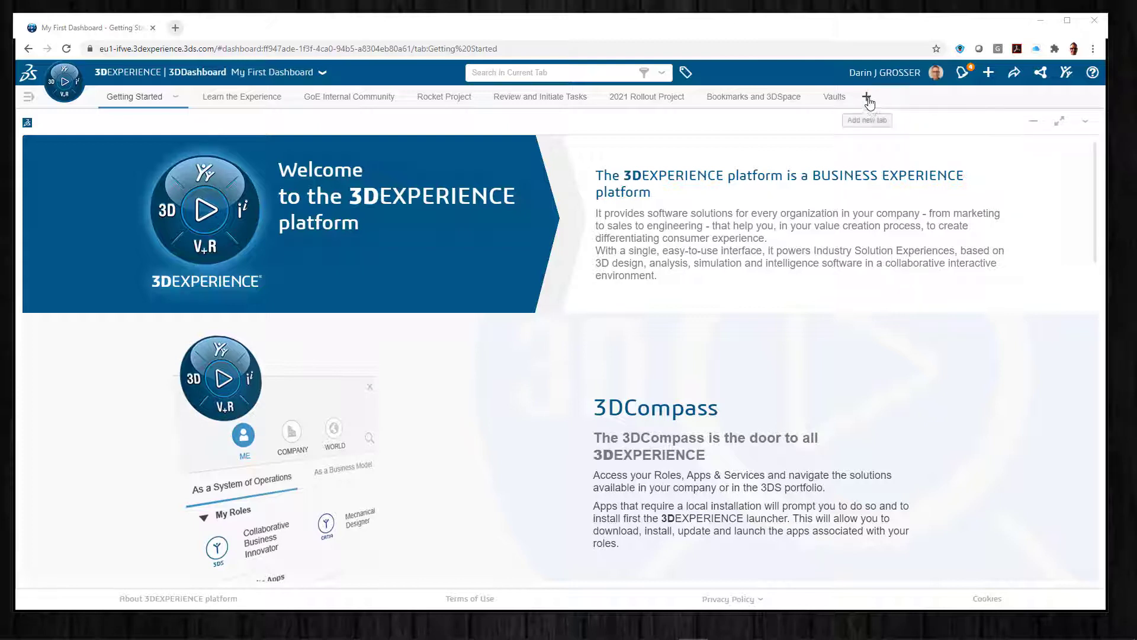
Add a new dashboard tab and open the compass list of favorite apps beside it
{"action": "left_click", "coordinate": [867, 96]}
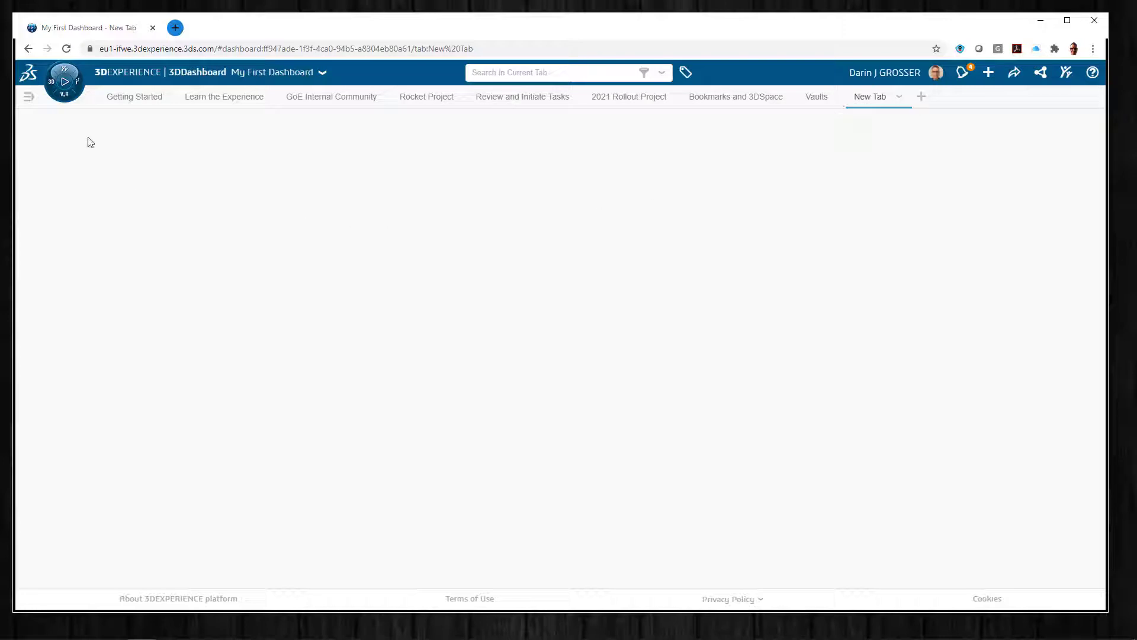
{"action": "left_click", "coordinate": [64, 78]}
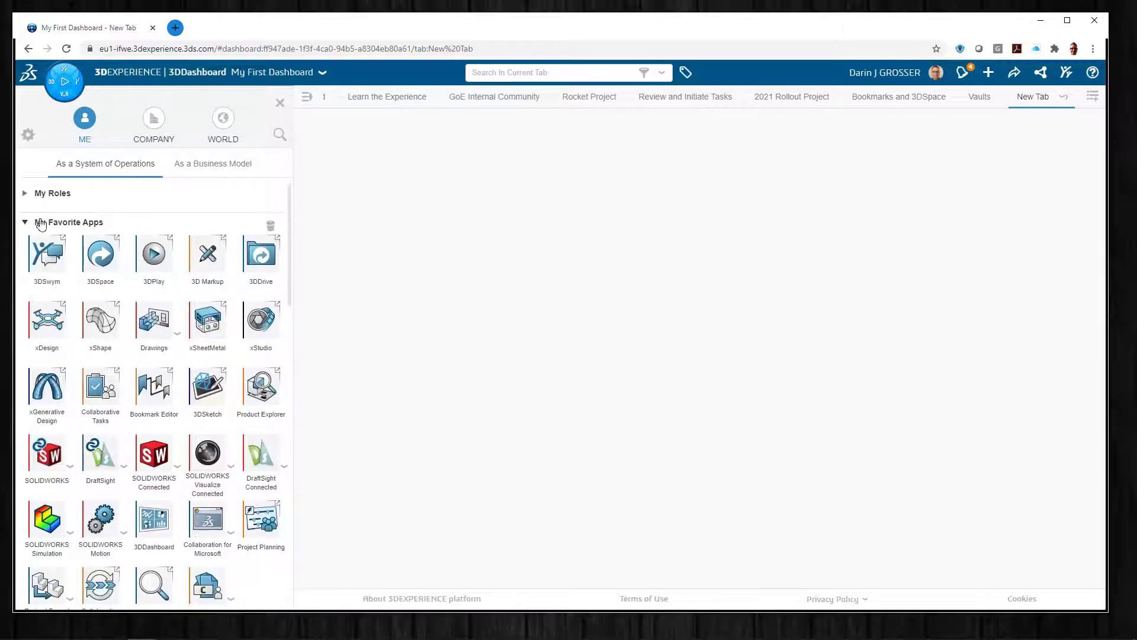
{"action": "left_click", "coordinate": [23, 221]}
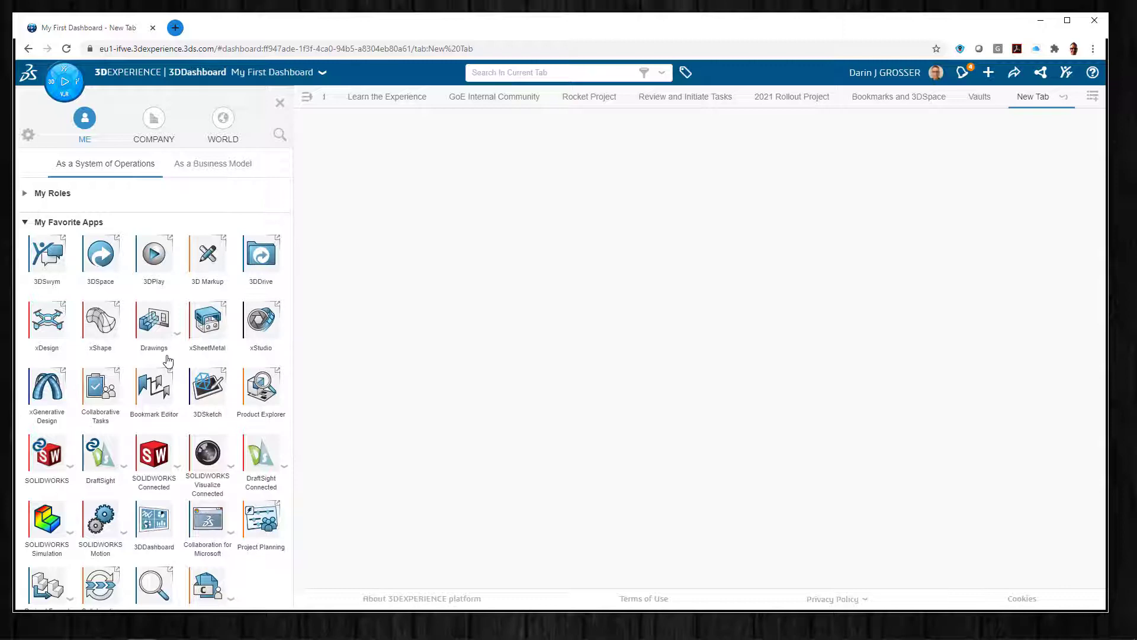
{"action": "mouse_move", "coordinate": [149, 396]}
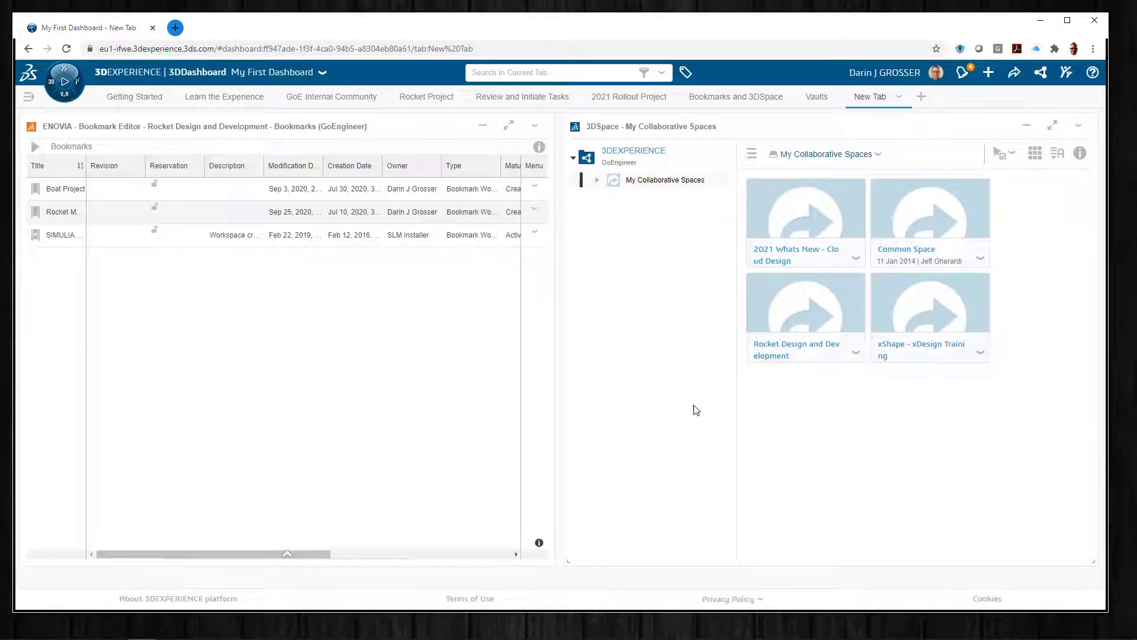
Fill the new collaborative space form with title 'Darins Home Projects' reused as the description
{"action": "left_click_drag", "start_coordinate": [91, 165], "coordinate": [183, 165]}
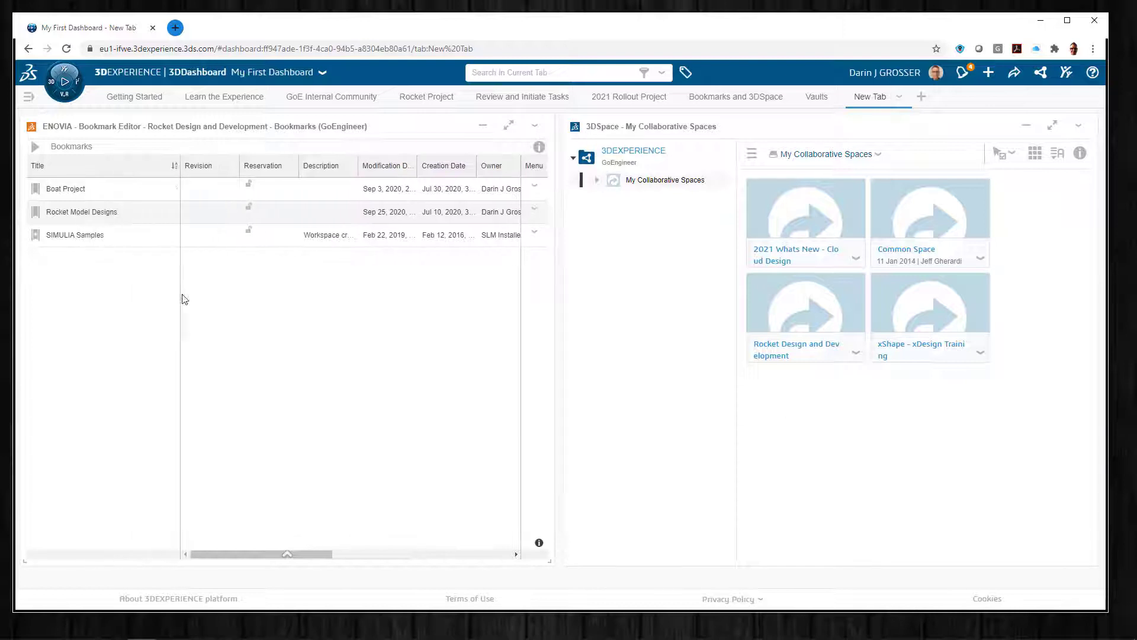
{"action": "mouse_move", "coordinate": [215, 304]}
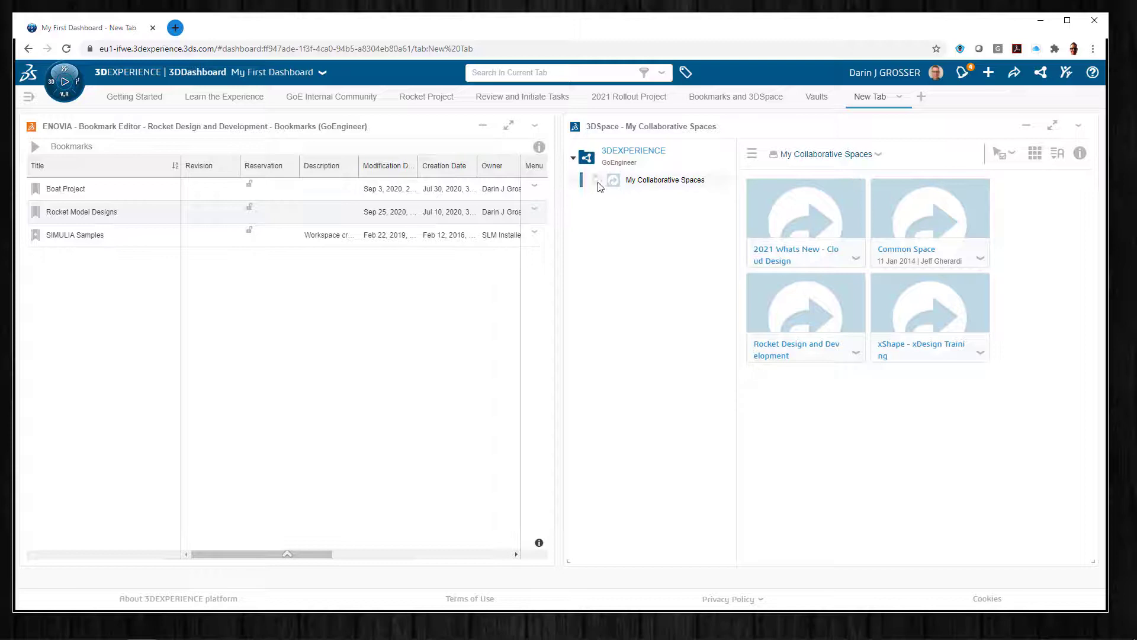
{"action": "left_click", "coordinate": [596, 180]}
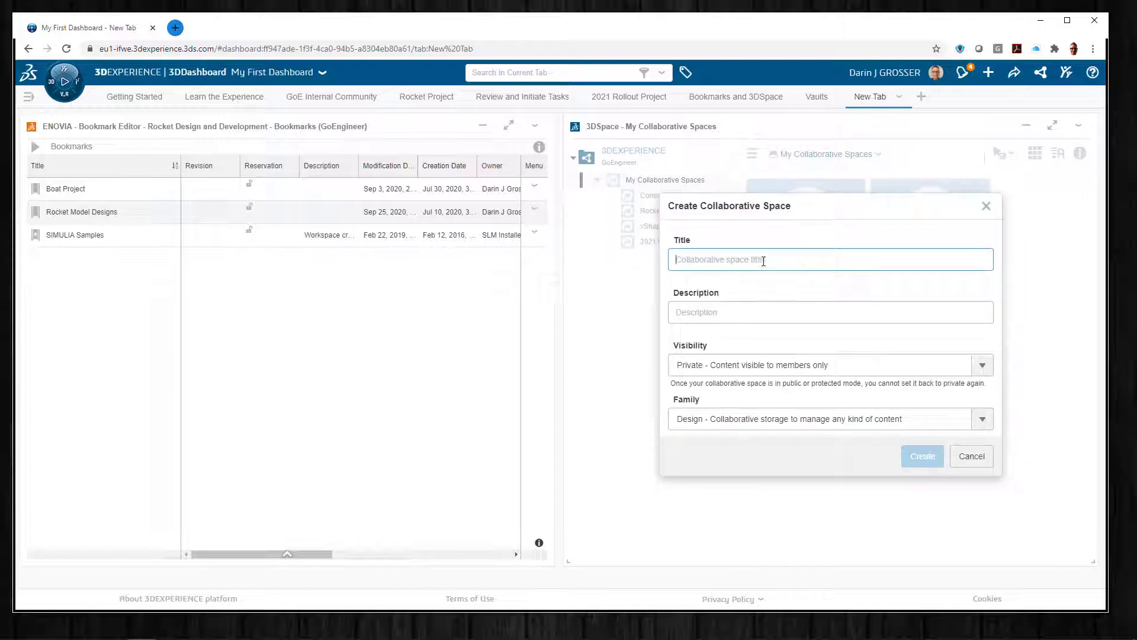
{"action": "type", "text": "Darins Home Projects"}
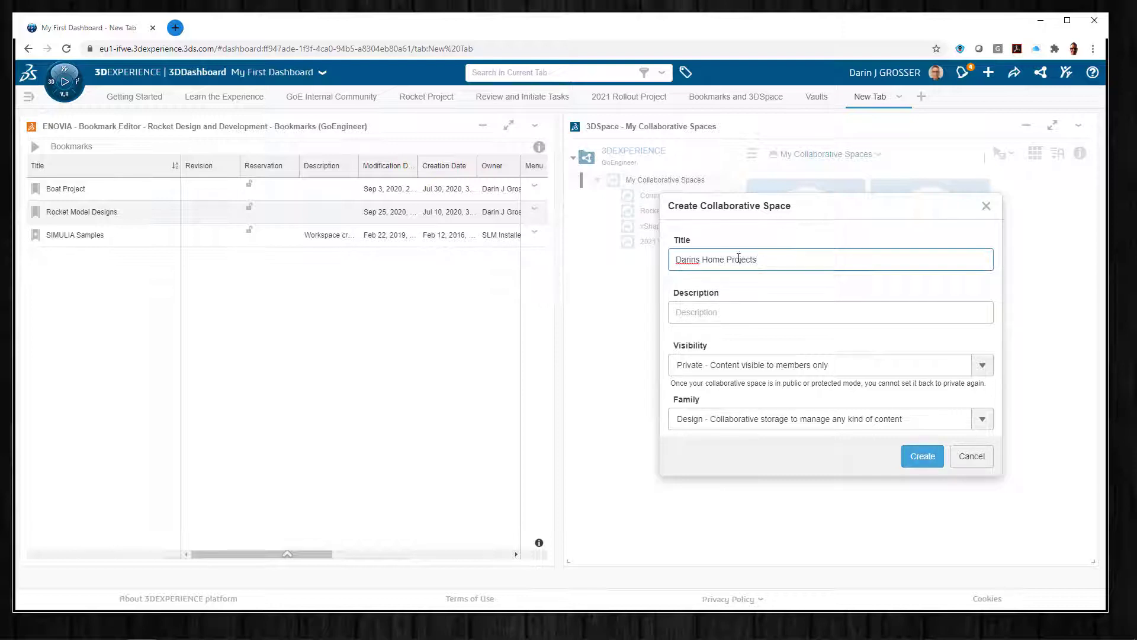
{"action": "triple_click", "coordinate": [729, 260]}
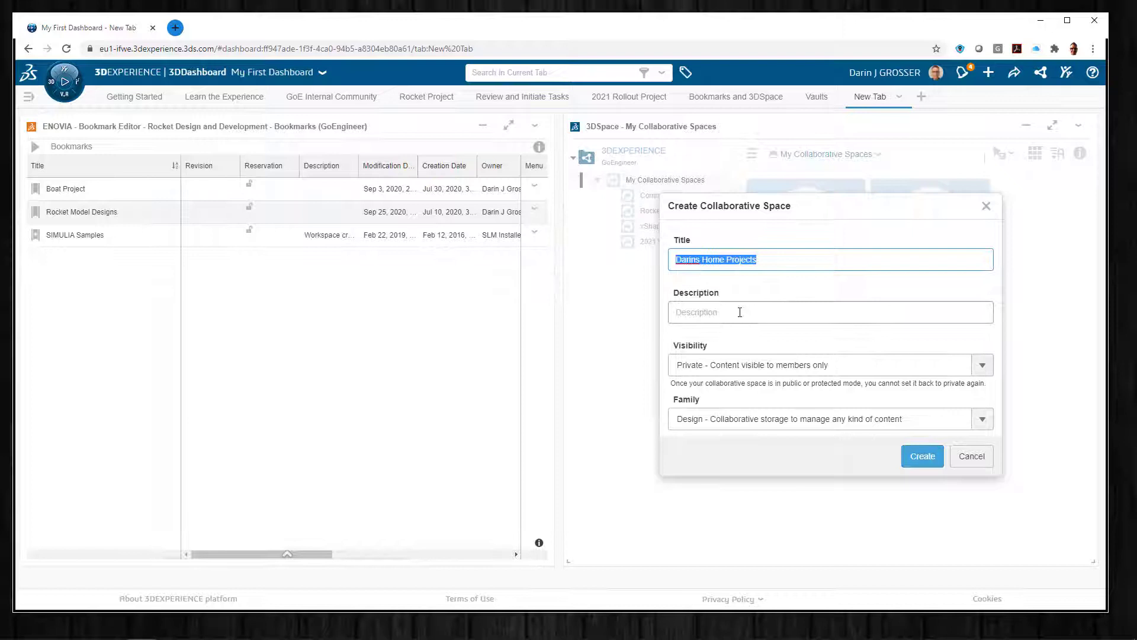
{"action": "left_click", "coordinate": [982, 365]}
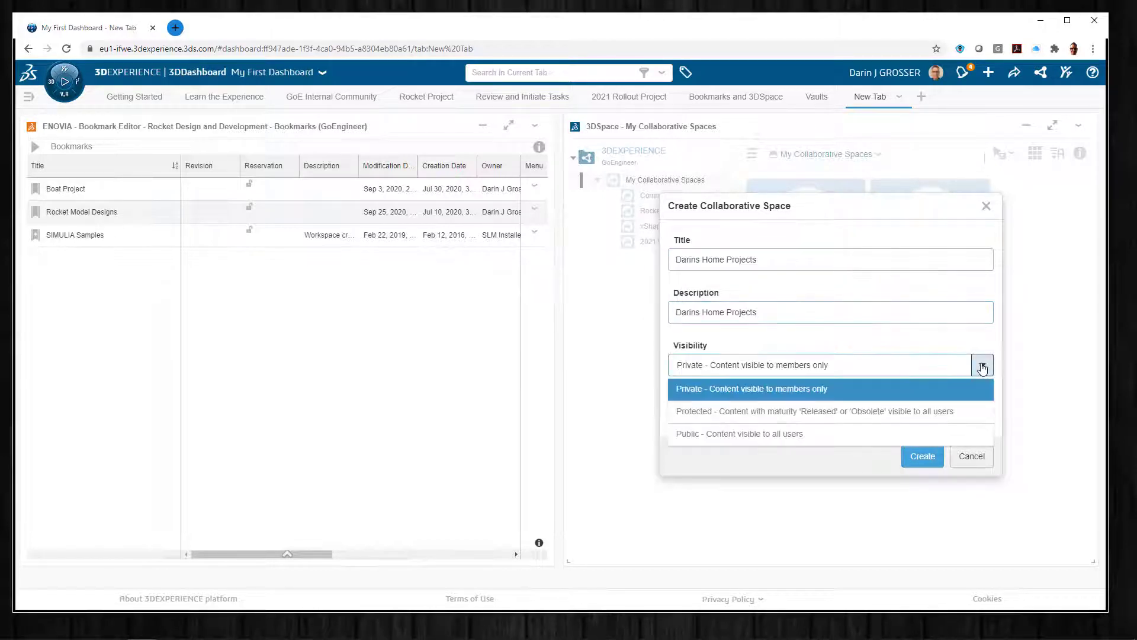
{"action": "mouse_move", "coordinate": [767, 418]}
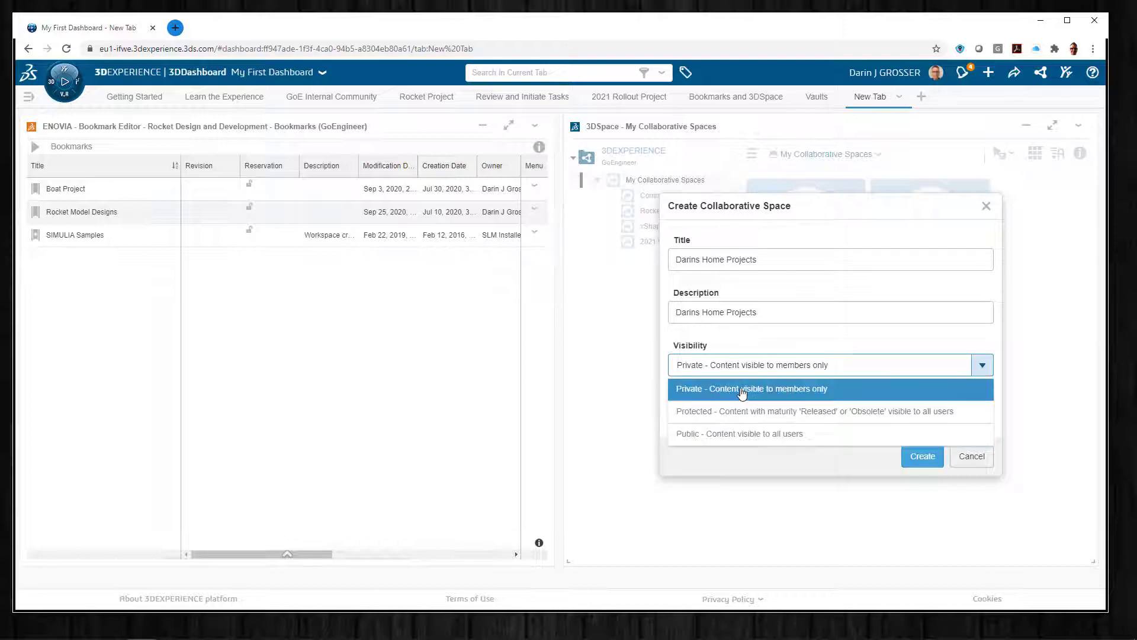
Keep the space Private with the Design family and create it
{"action": "left_click", "coordinate": [751, 389]}
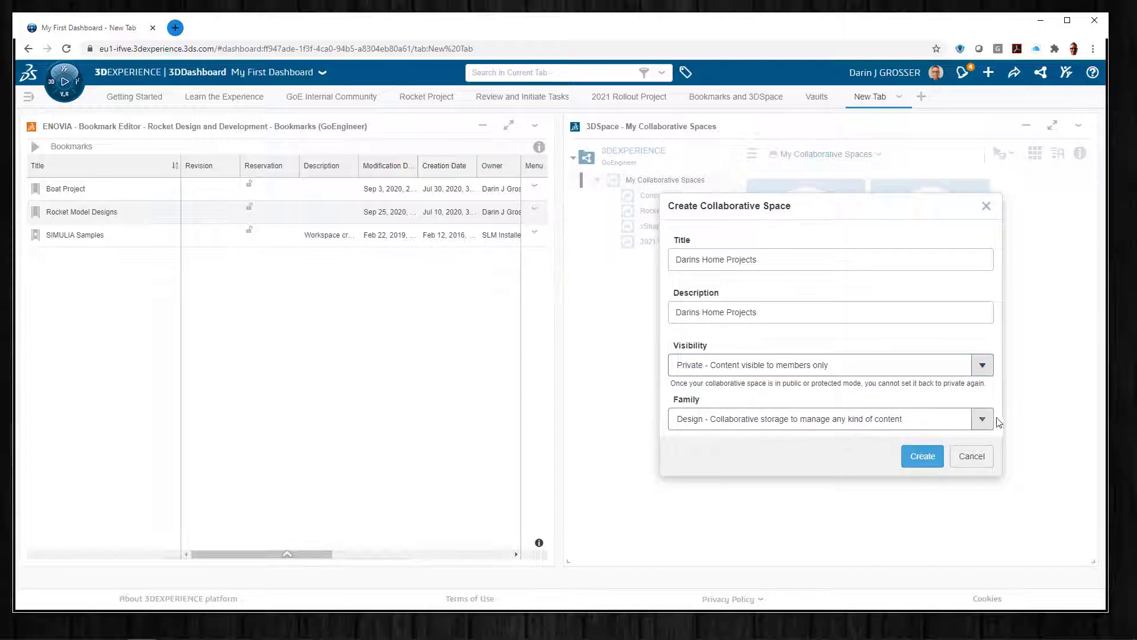
{"action": "left_click", "coordinate": [981, 418]}
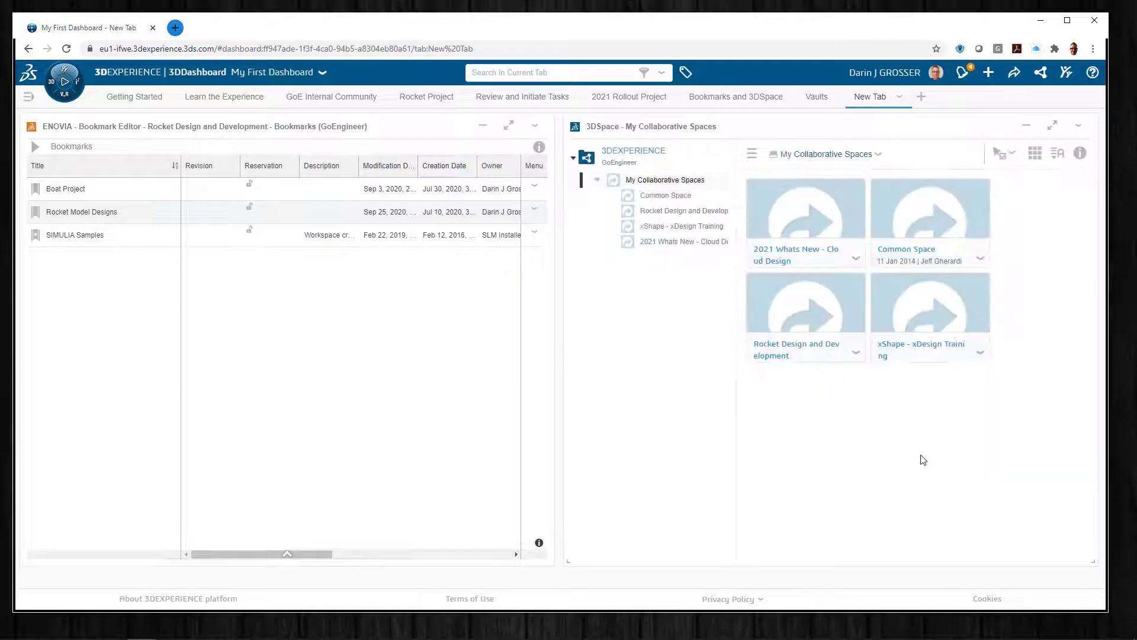
{"action": "mouse_move", "coordinate": [930, 302]}
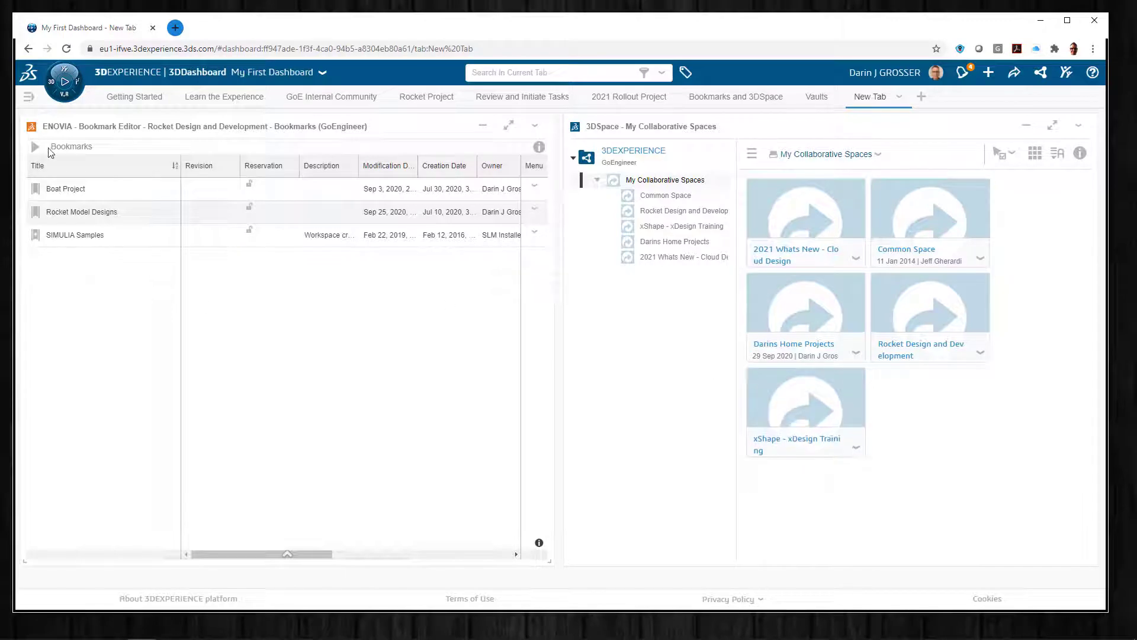
Create a new bookmark inside the Bookmarks folder and rename it 'Coop there it is'
{"action": "left_click", "coordinate": [34, 145]}
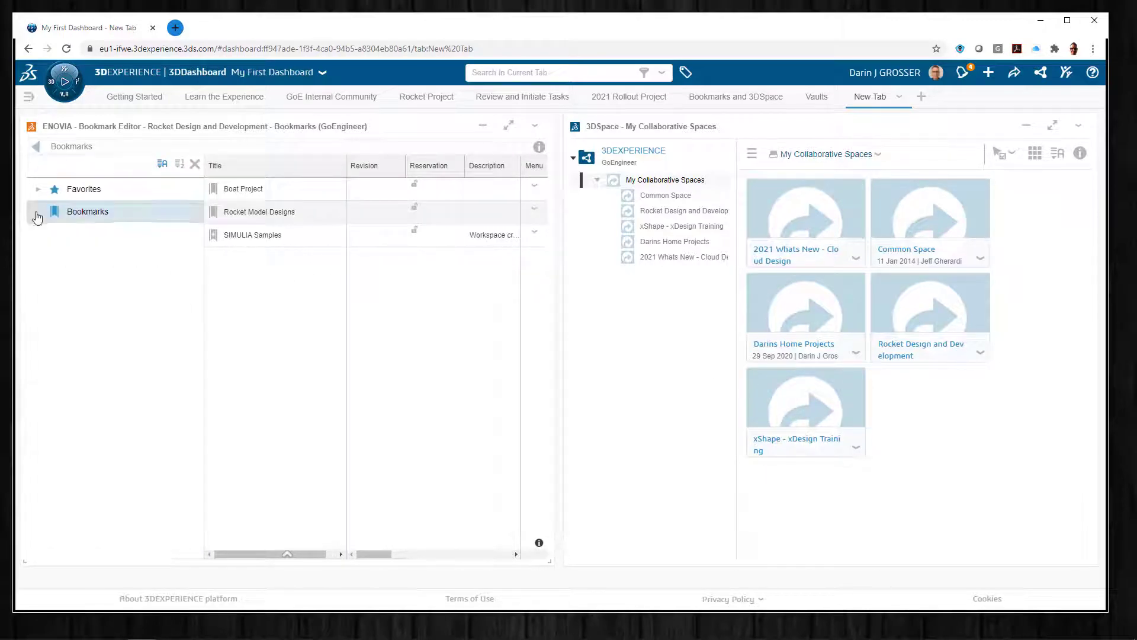
{"action": "left_click", "coordinate": [37, 211]}
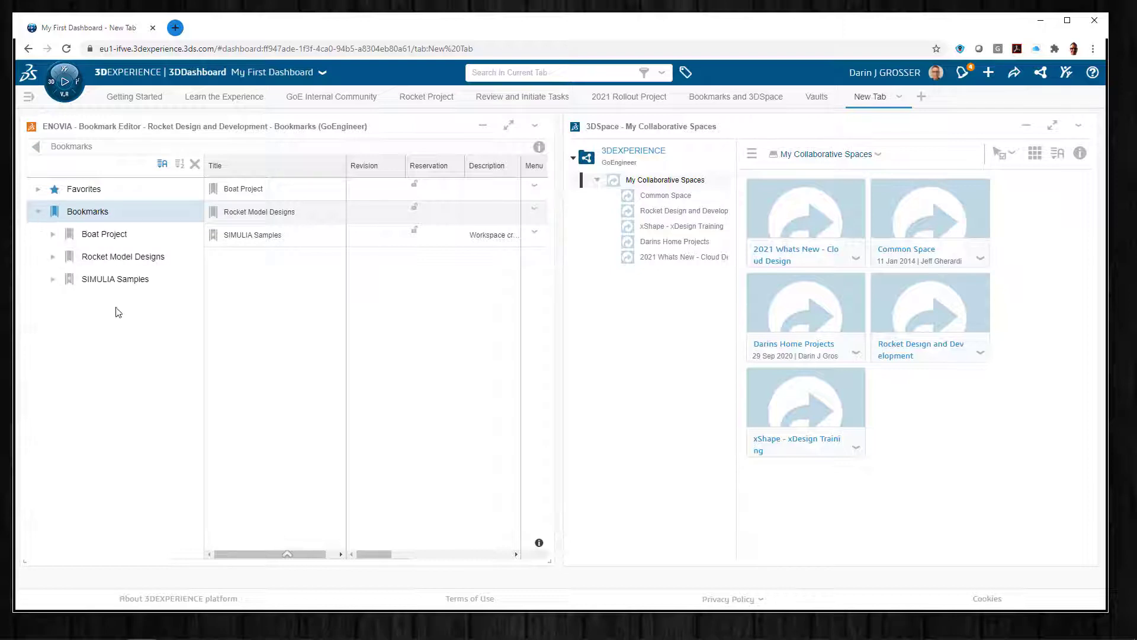
{"action": "mouse_move", "coordinate": [130, 347]}
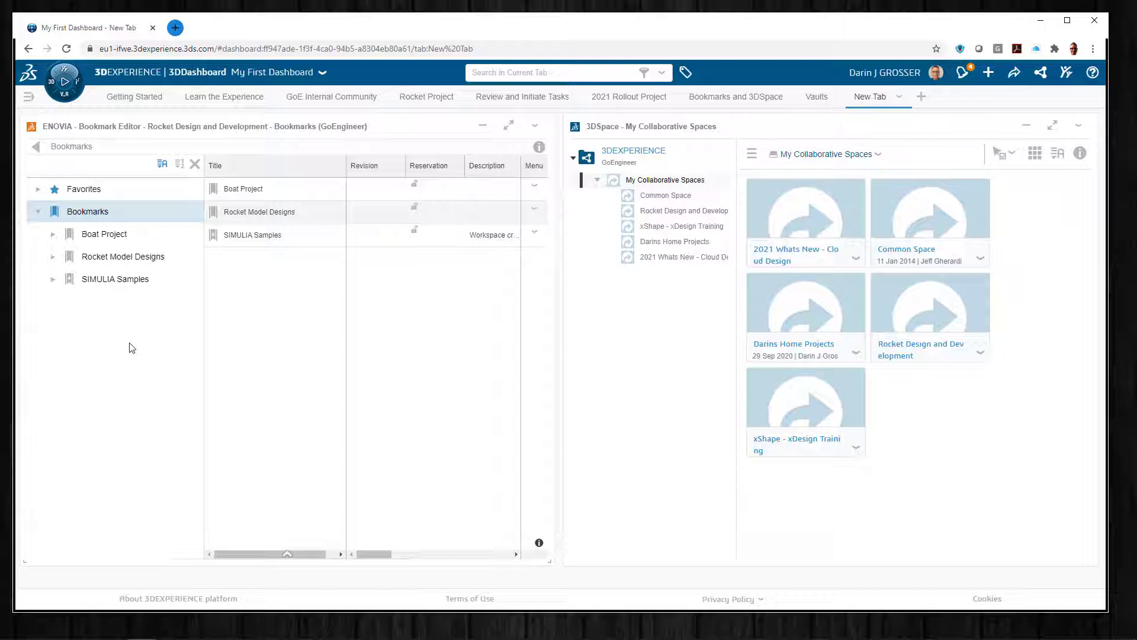
{"action": "mouse_move", "coordinate": [94, 216]}
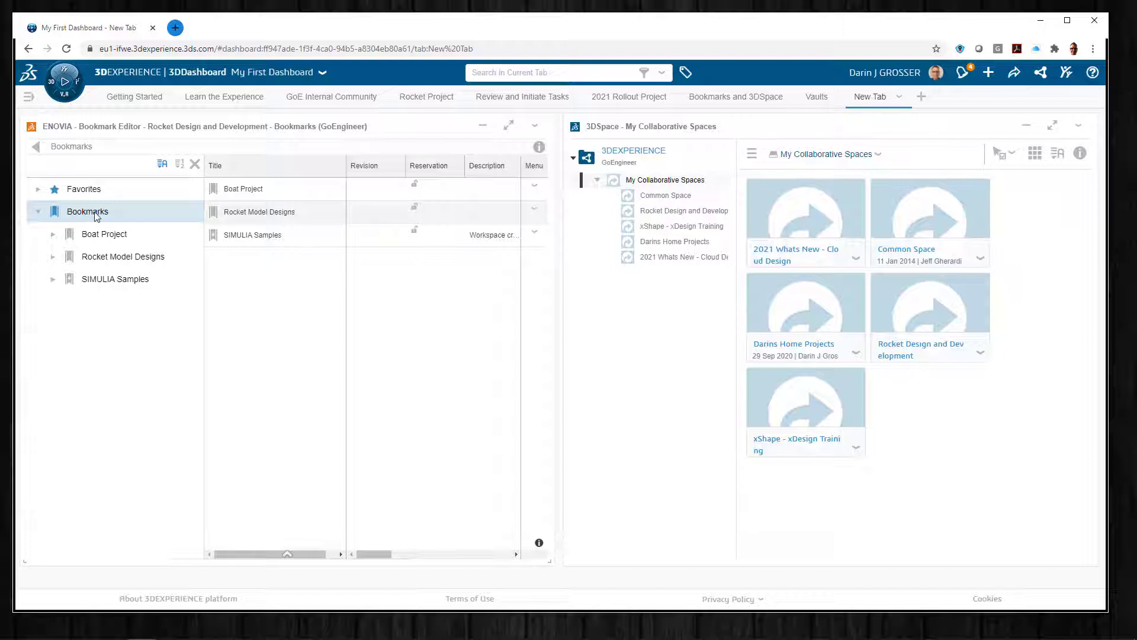
{"action": "mouse_move", "coordinate": [87, 211]}
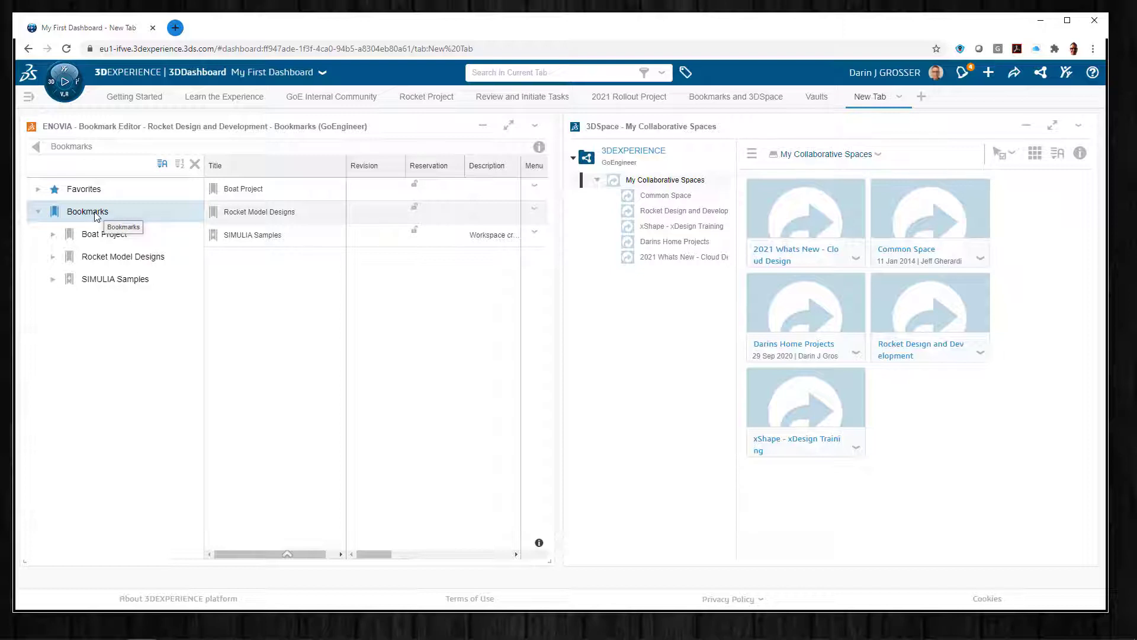
{"action": "right_click", "coordinate": [86, 211]}
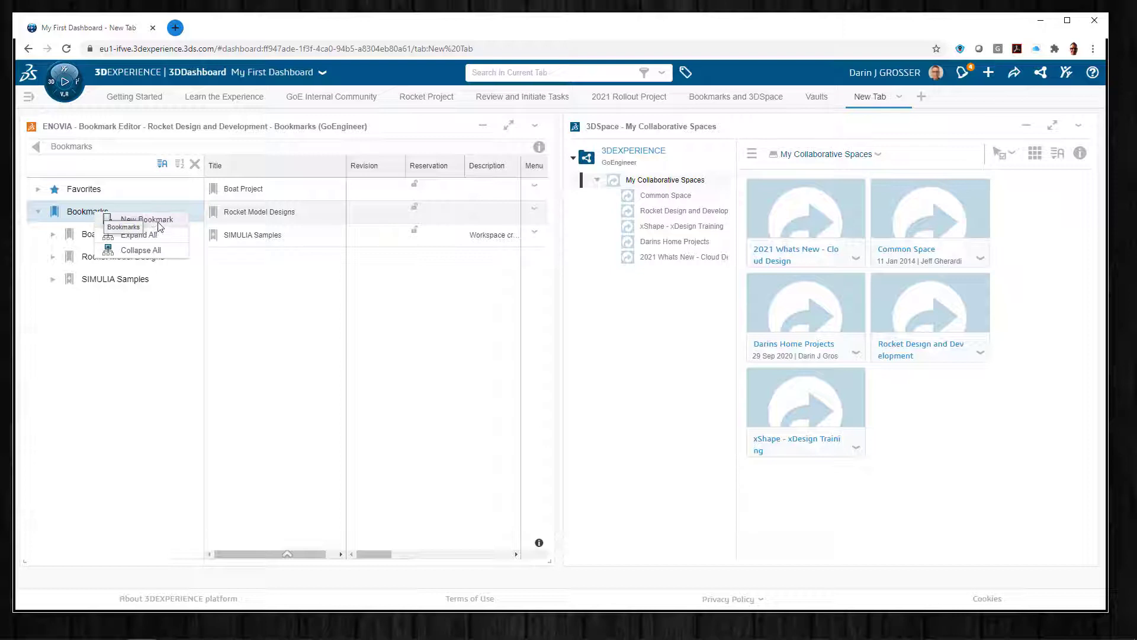
{"action": "left_click", "coordinate": [144, 220]}
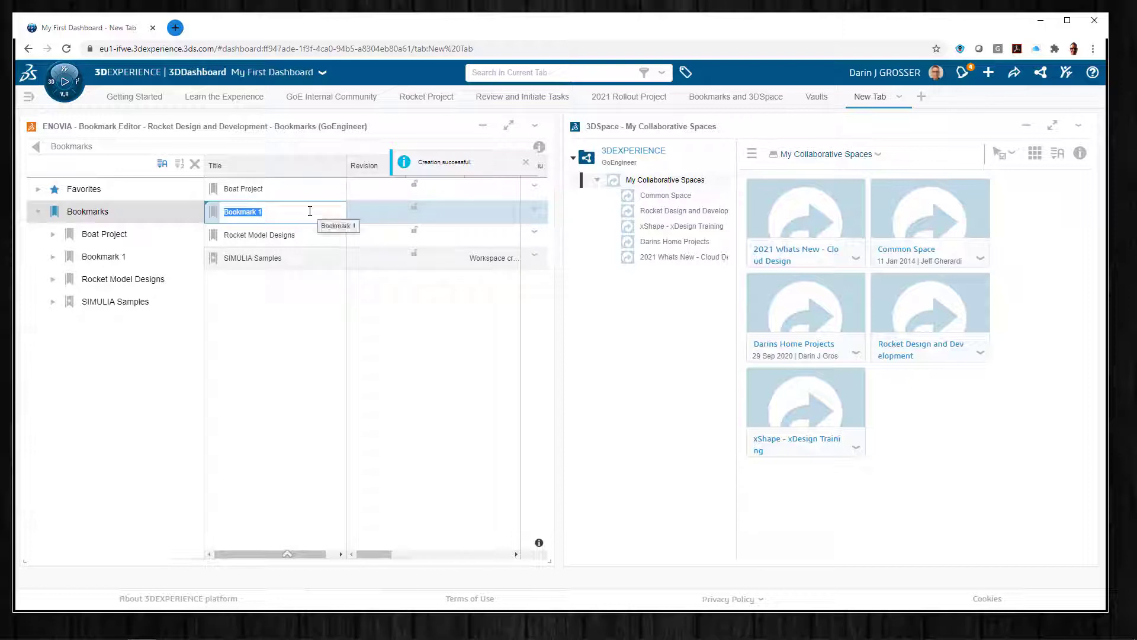
{"action": "type", "text": "Cop"}
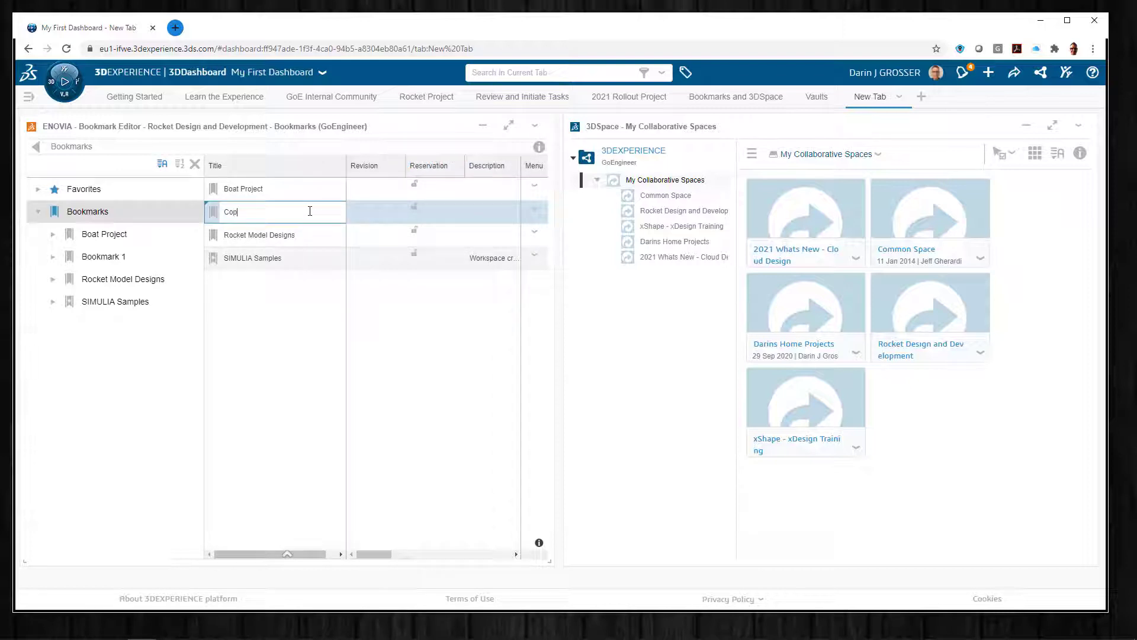
{"action": "type", "text": "oop there is"}
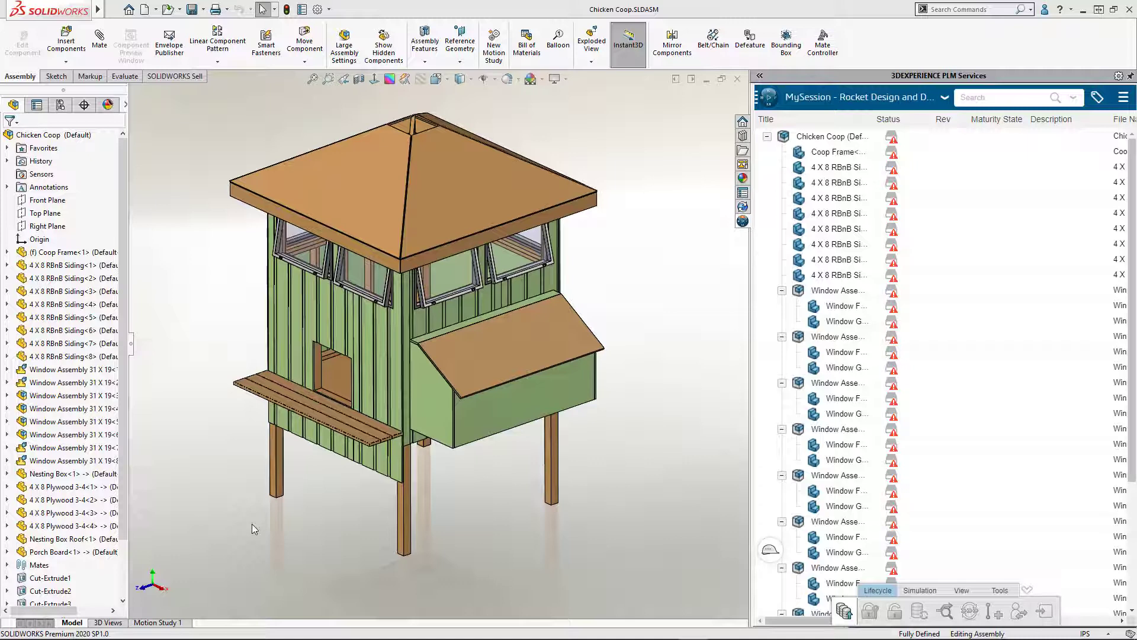
{"action": "mouse_move", "coordinate": [946, 100]}
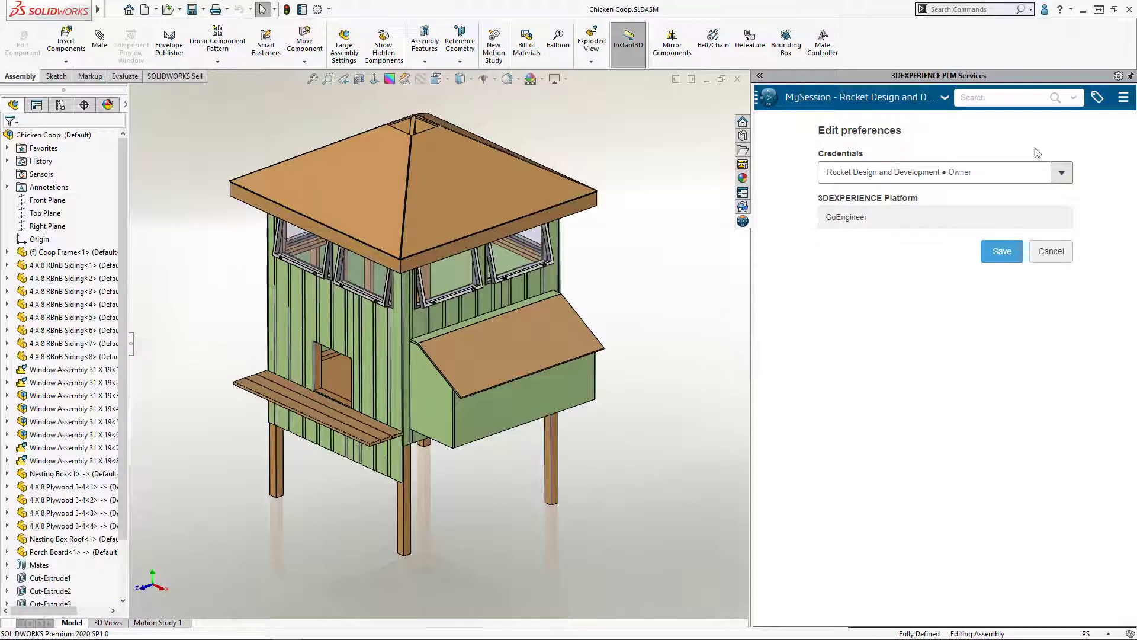
Choose the Darins Home Projects • Owner credential in PLM preferences and save it
{"action": "left_click", "coordinate": [1061, 171]}
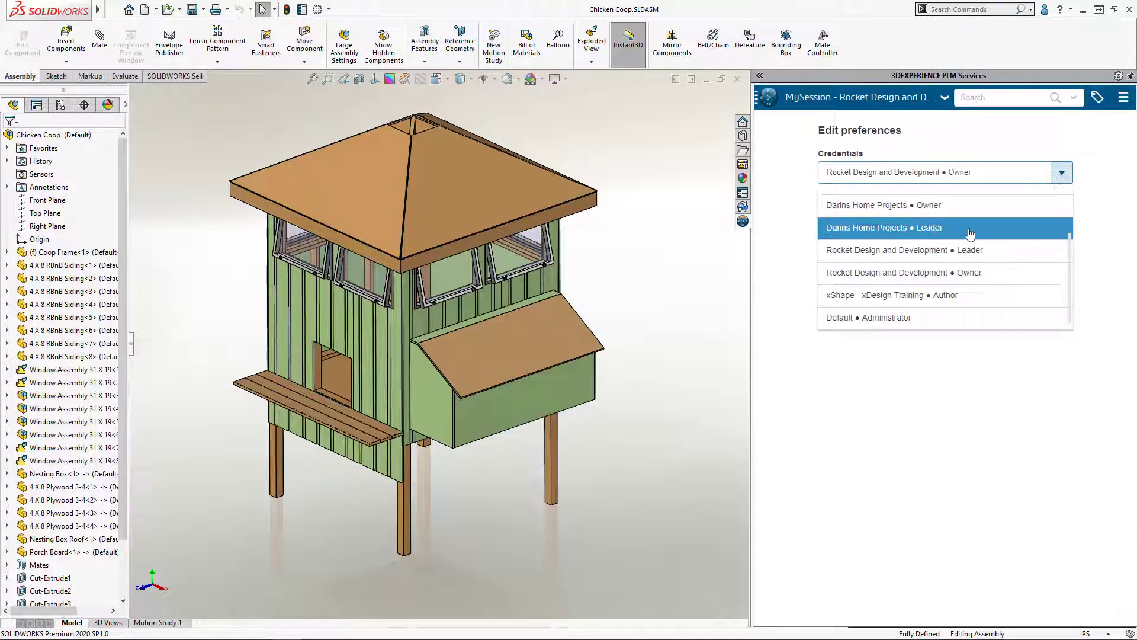
{"action": "left_click", "coordinate": [881, 205]}
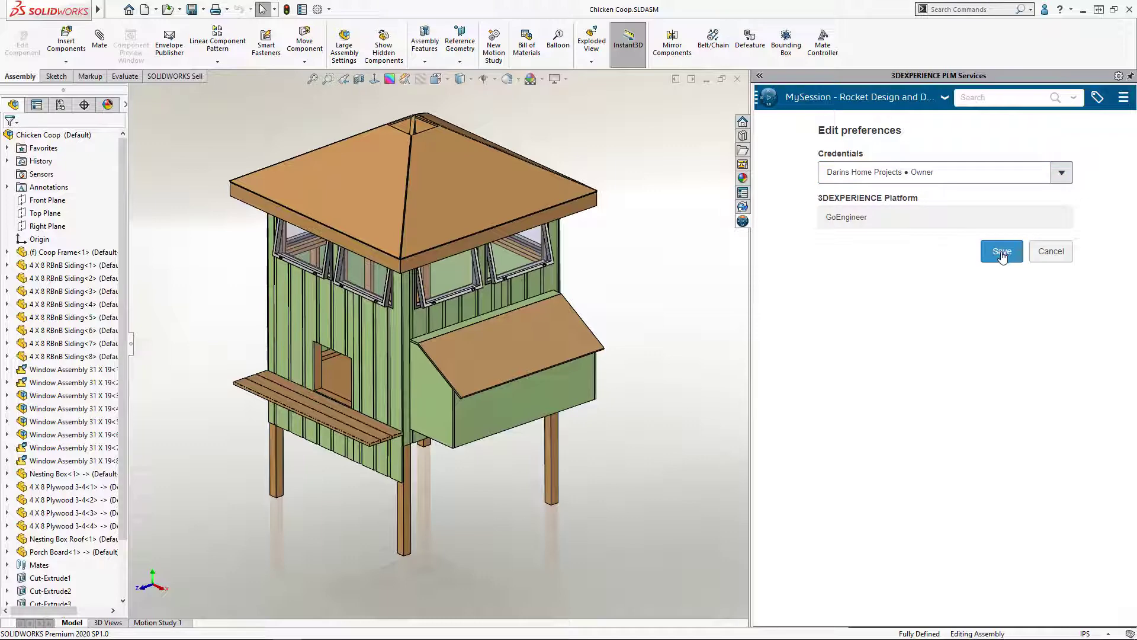
{"action": "left_click", "coordinate": [1002, 251]}
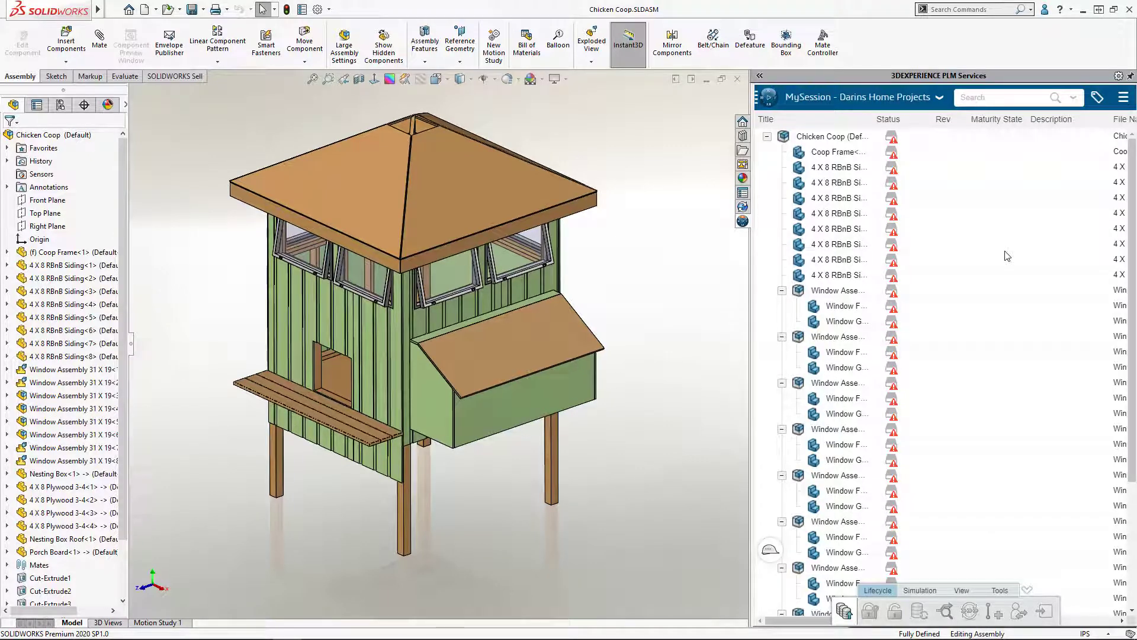
{"action": "mouse_move", "coordinate": [854, 190]}
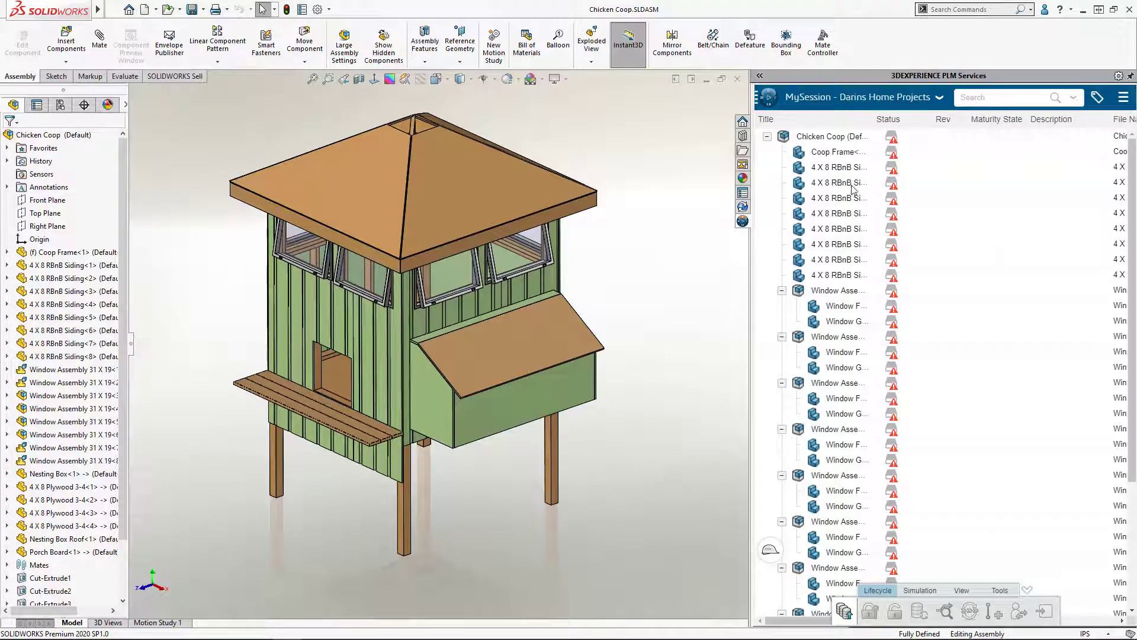
Save the Chicken Coop assembly from the PLM tree, copying its ten files into the MyWork folder
{"action": "right_click", "coordinate": [832, 136]}
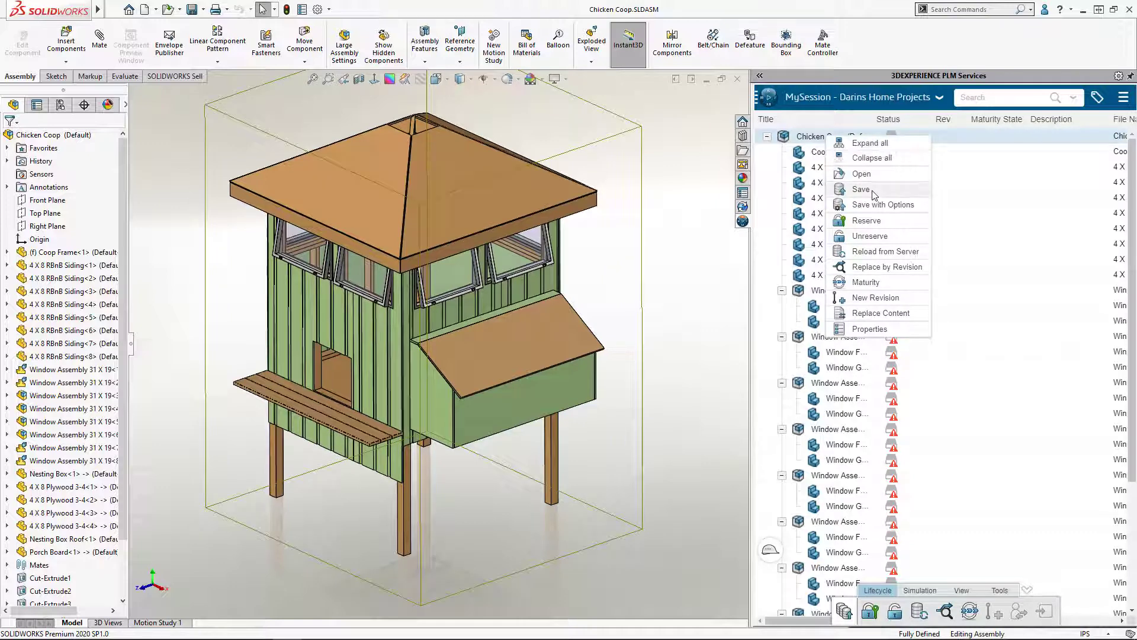
{"action": "left_click", "coordinate": [861, 188]}
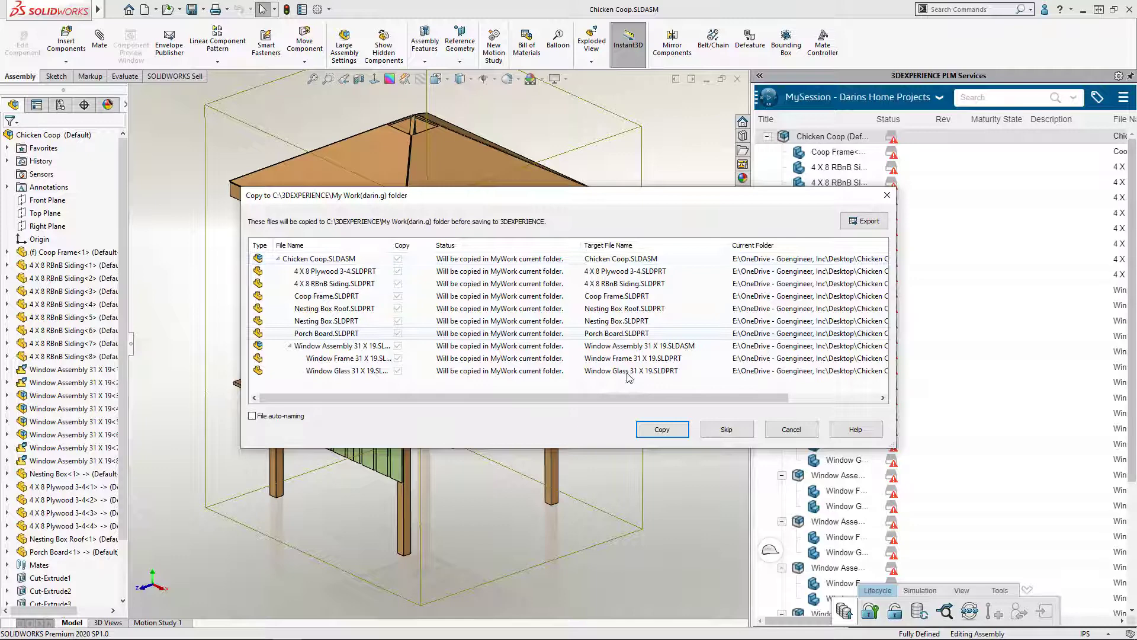
{"action": "left_click", "coordinate": [661, 429]}
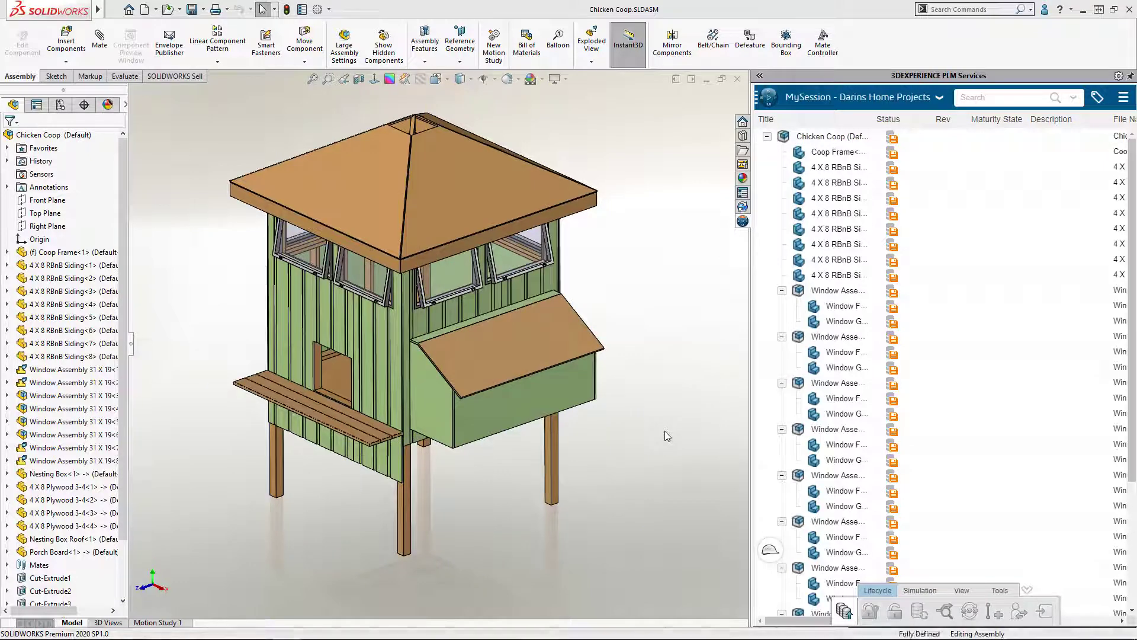
{"action": "left_click", "coordinate": [192, 10]}
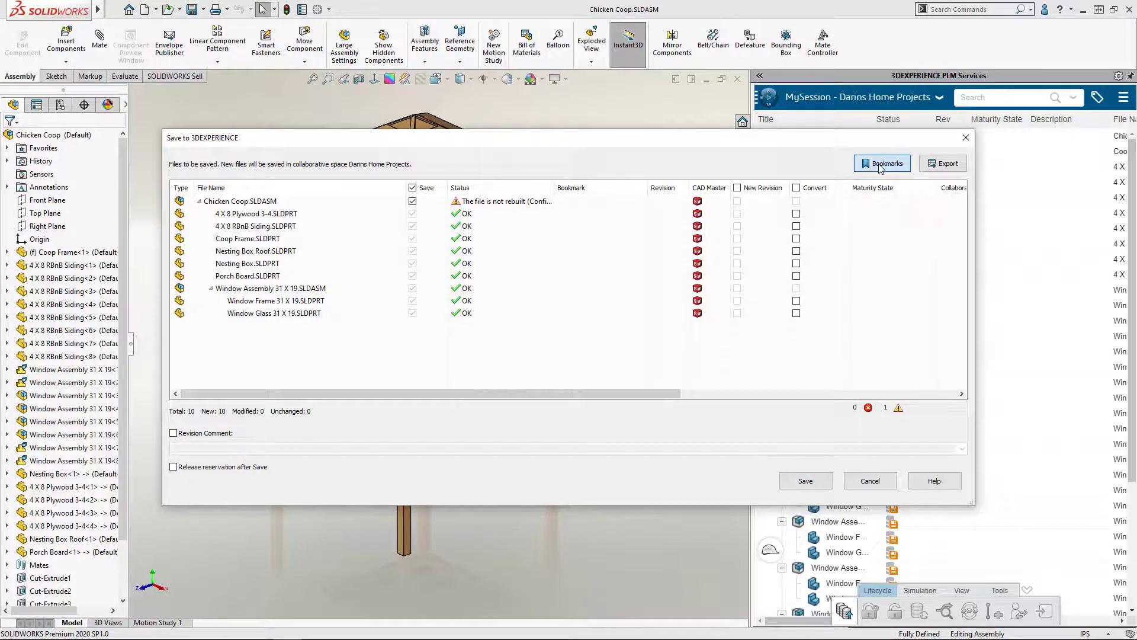
File all ten Chicken Coop files under the 'Coop there it is' bookmark and save them as revision A.1
{"action": "left_click", "coordinate": [881, 162]}
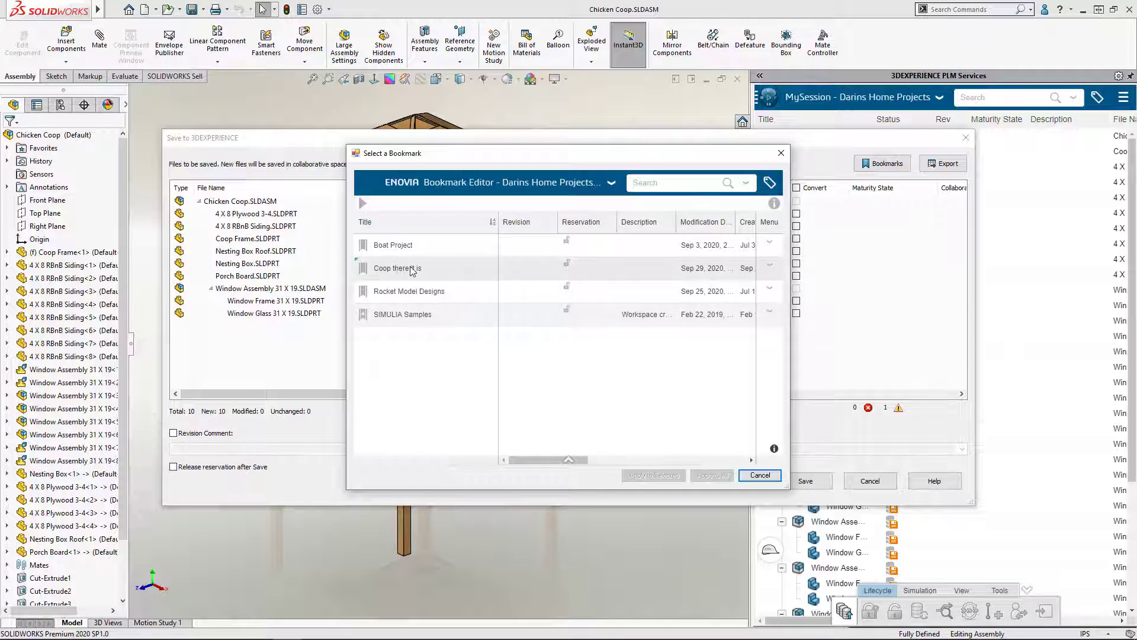
{"action": "left_click", "coordinate": [398, 268]}
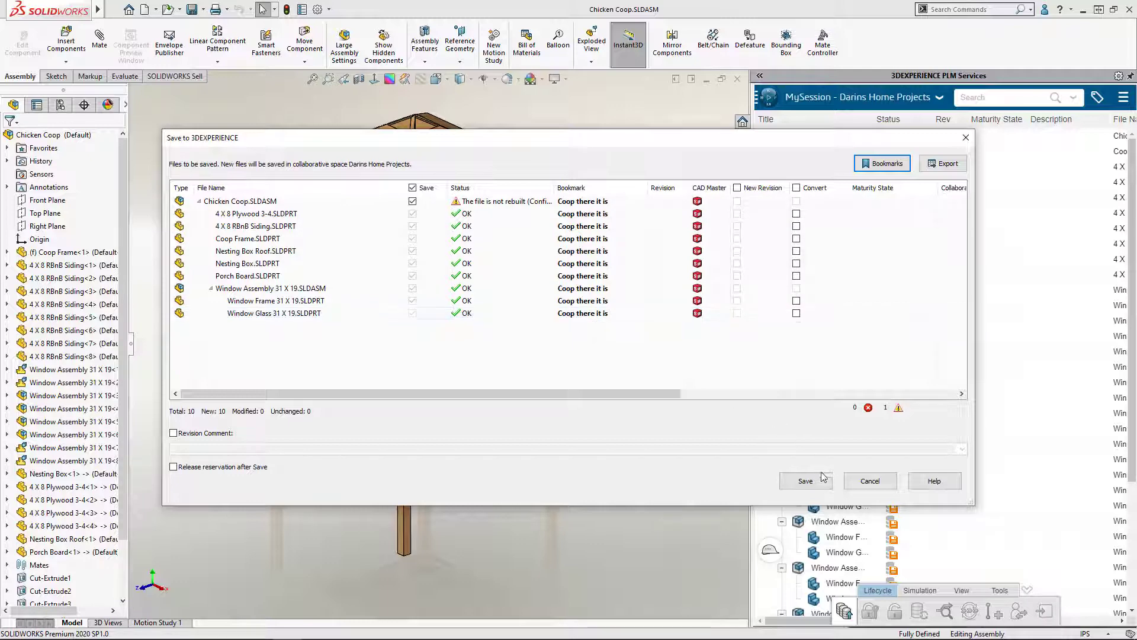
{"action": "left_click", "coordinate": [805, 481]}
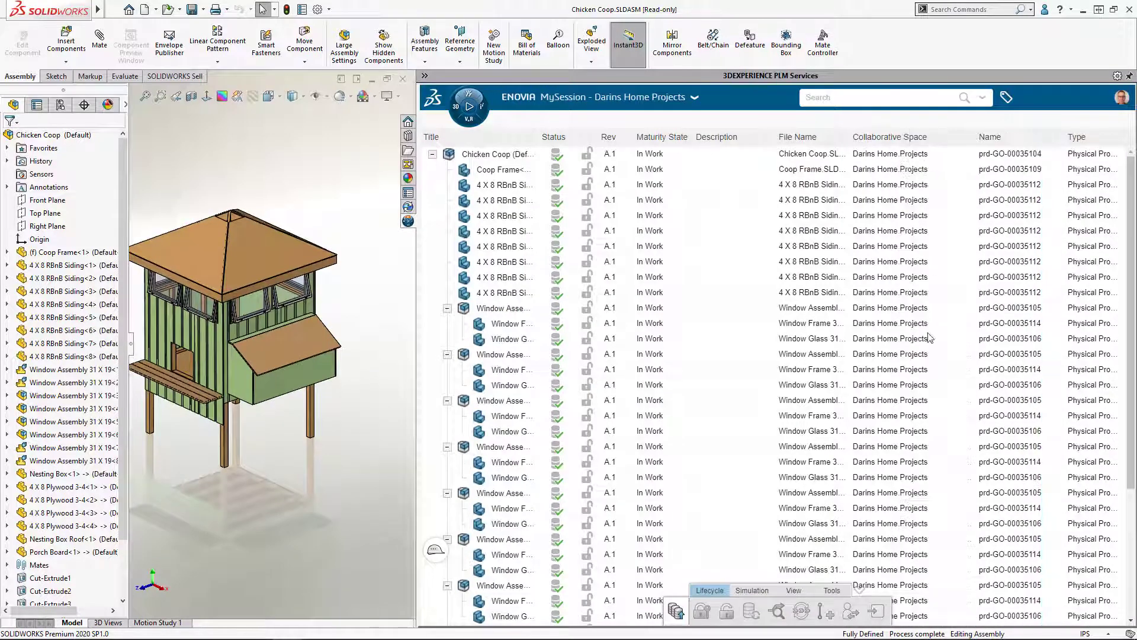
{"action": "mouse_move", "coordinate": [913, 508]}
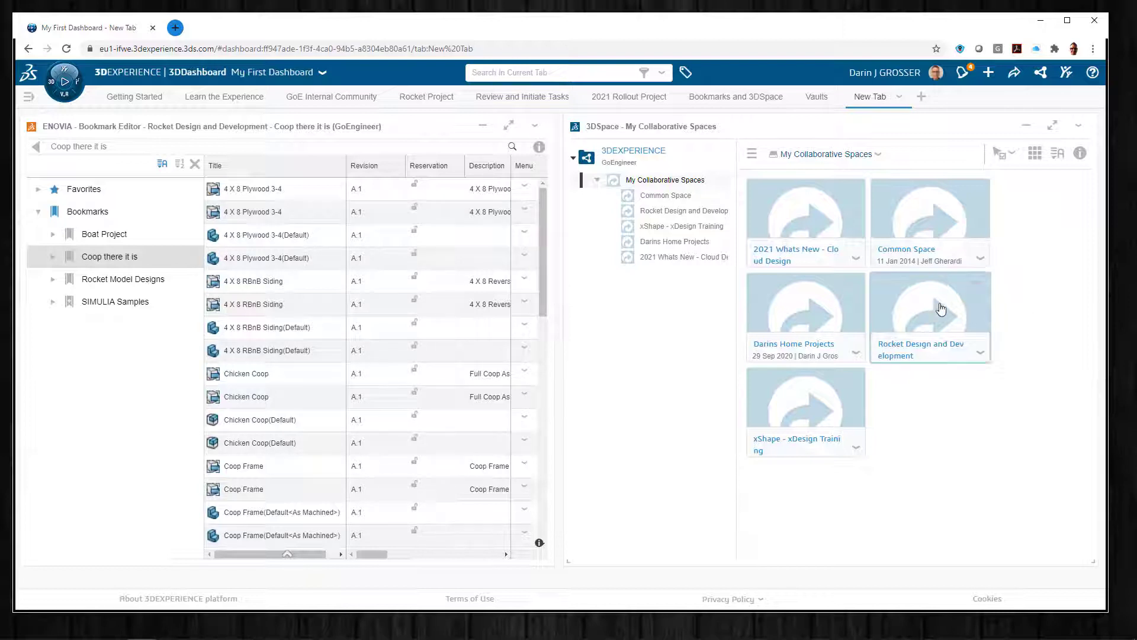
Open the Rocket Design and Development space contents and scroll down to Launch Tower Design 2
{"action": "left_click", "coordinate": [930, 318]}
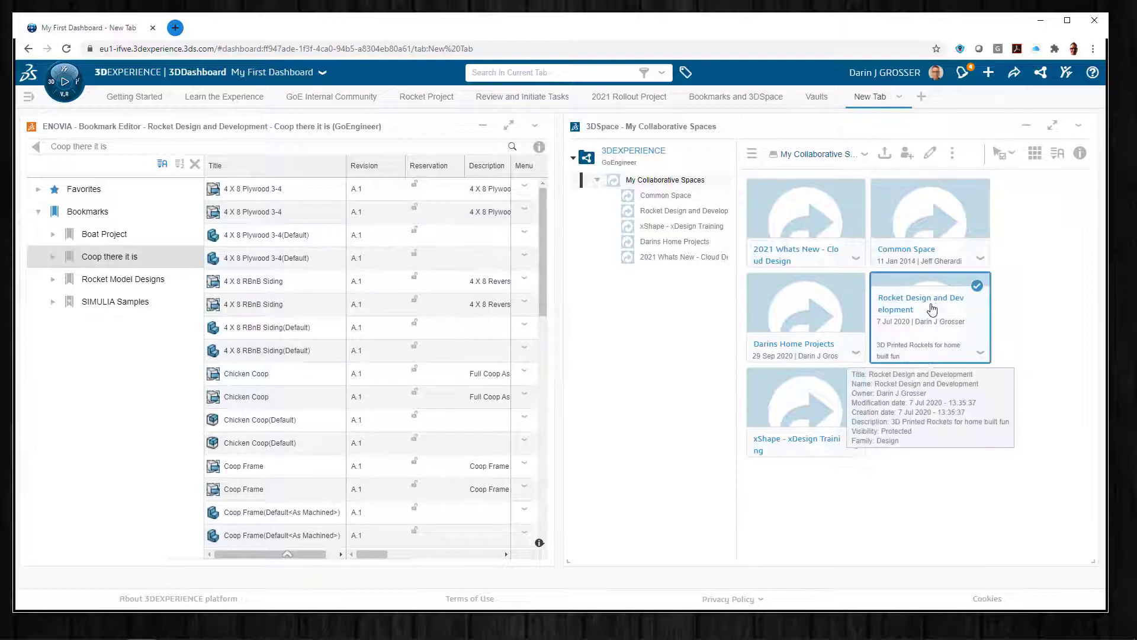
{"action": "double_click", "coordinate": [929, 303]}
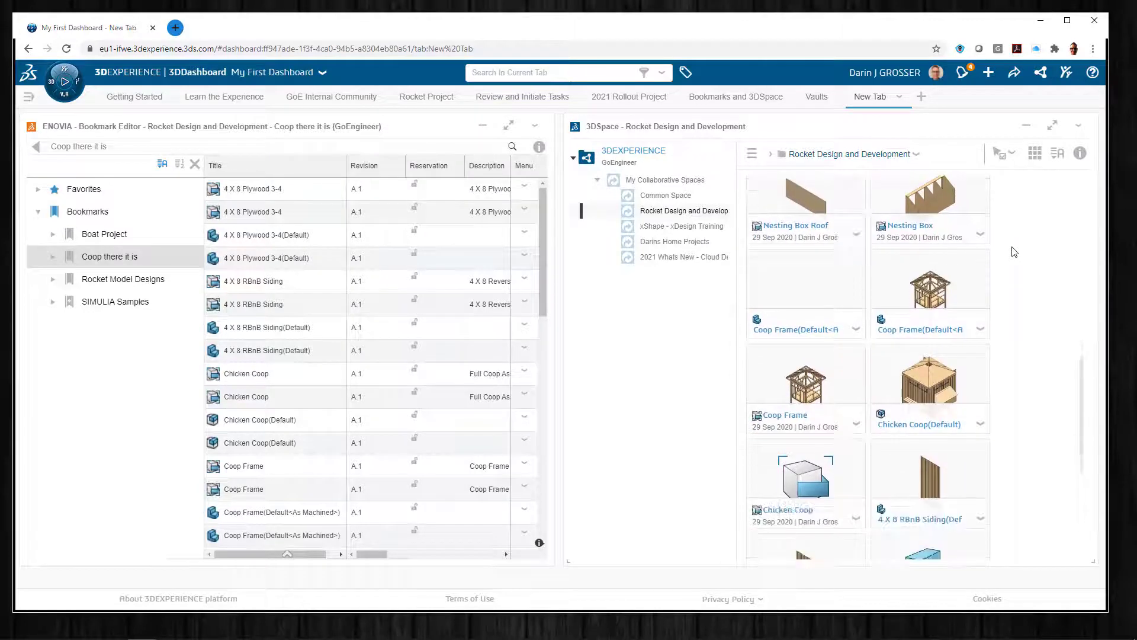
{"action": "scroll", "scroll_direction": "down", "scroll_amount": 3}
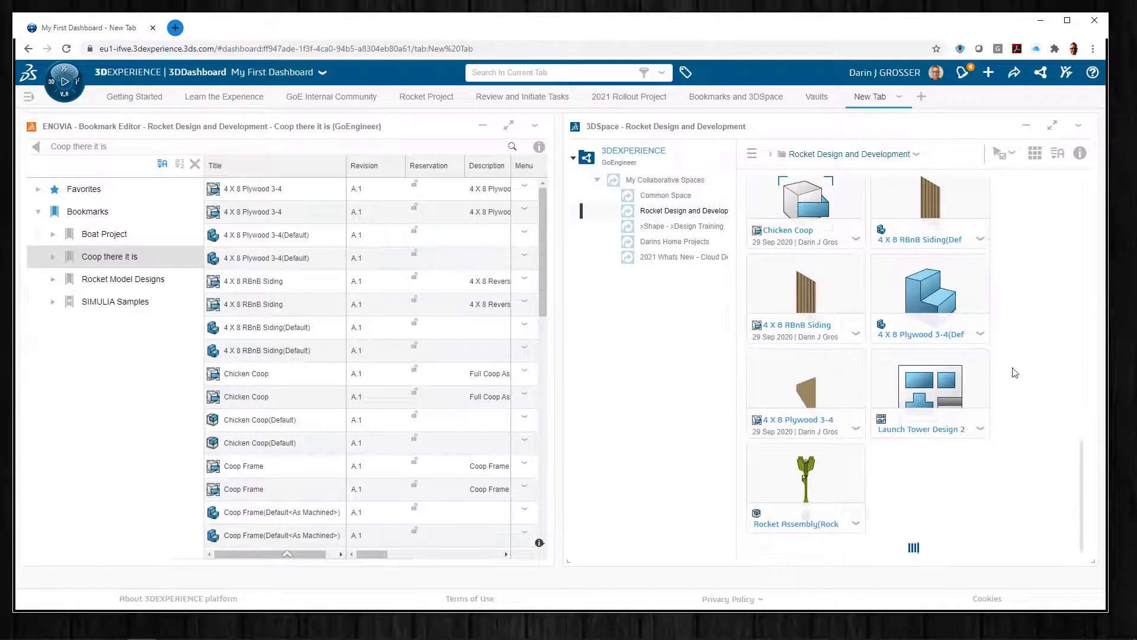
{"action": "scroll", "scroll_direction": "down", "scroll_amount": 3}
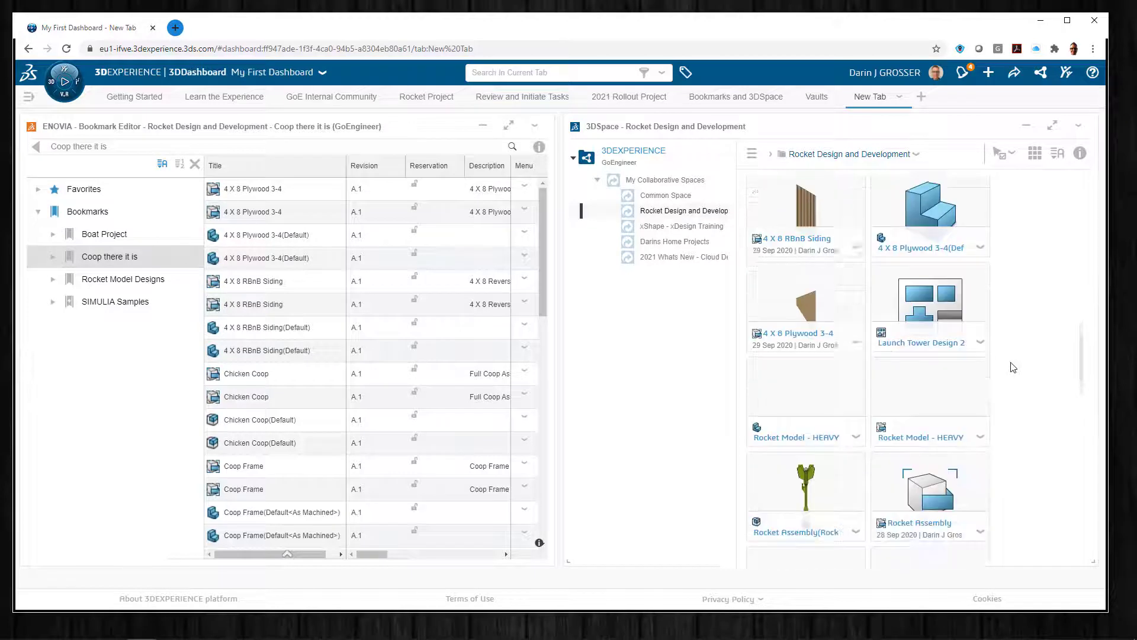
{"action": "scroll", "scroll_direction": "down", "scroll_amount": 3}
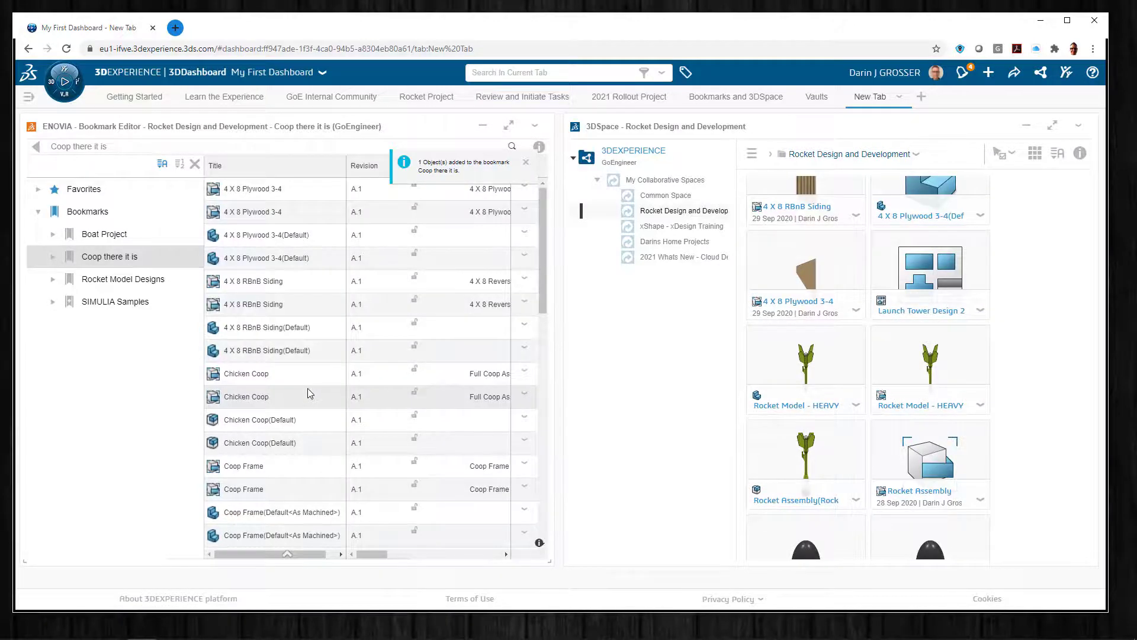
{"action": "scroll", "scroll_direction": "down", "scroll_amount": 3}
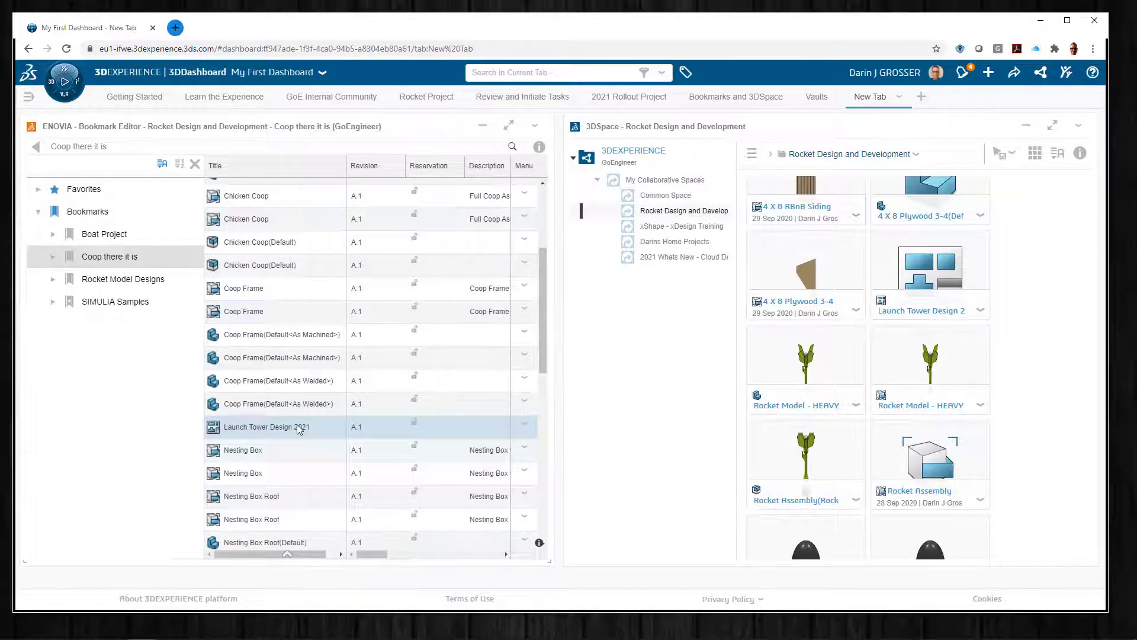
Upload the G0010277 and T12A images into the empty Bookmark 1 under 'Coop there it is'
{"action": "left_click", "coordinate": [111, 255]}
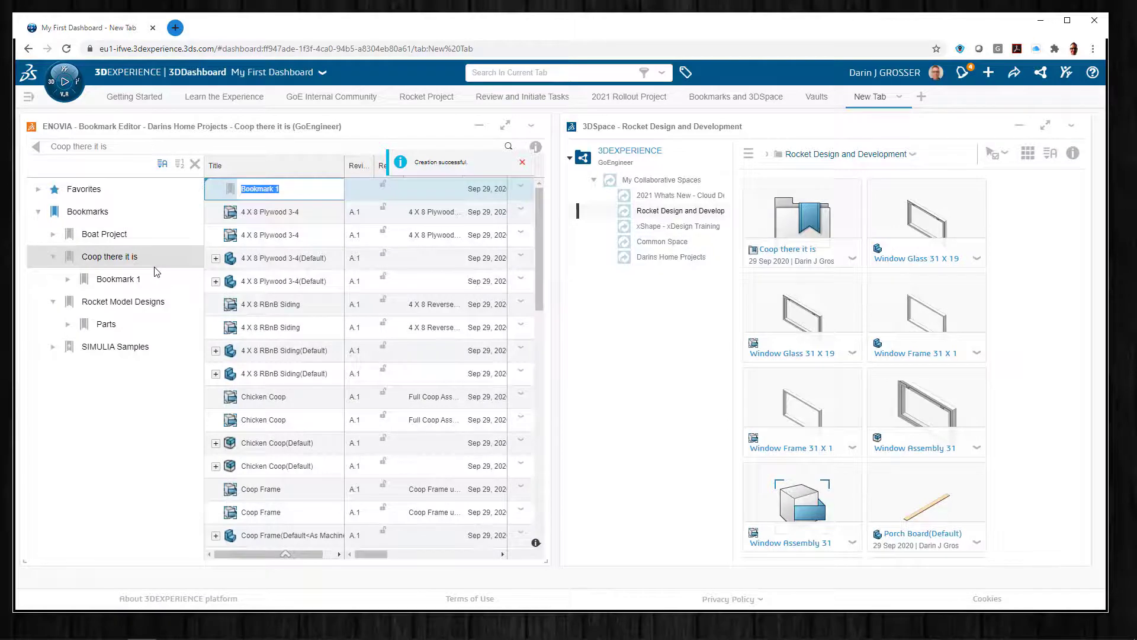
{"action": "left_click", "coordinate": [117, 278]}
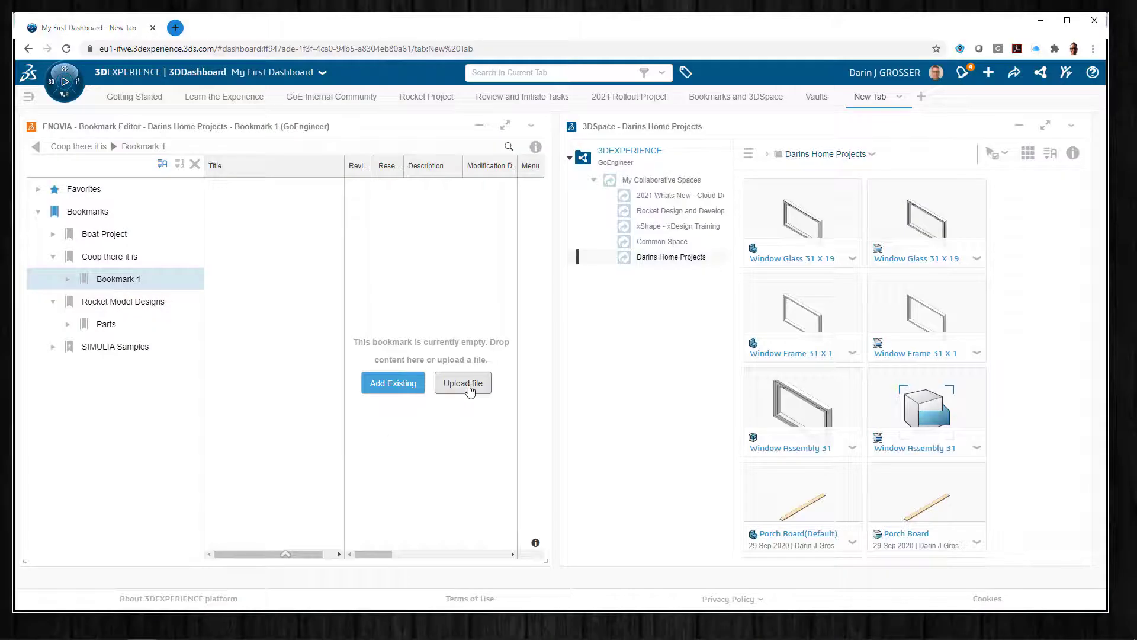
{"action": "left_click", "coordinate": [463, 382]}
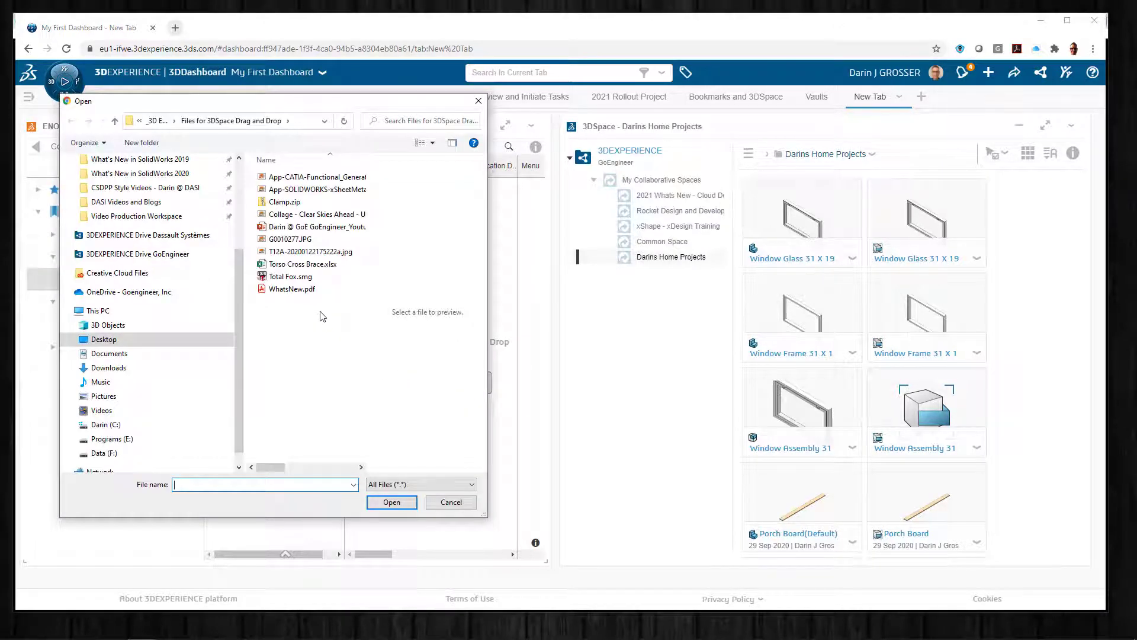
{"action": "left_click", "coordinate": [310, 251]}
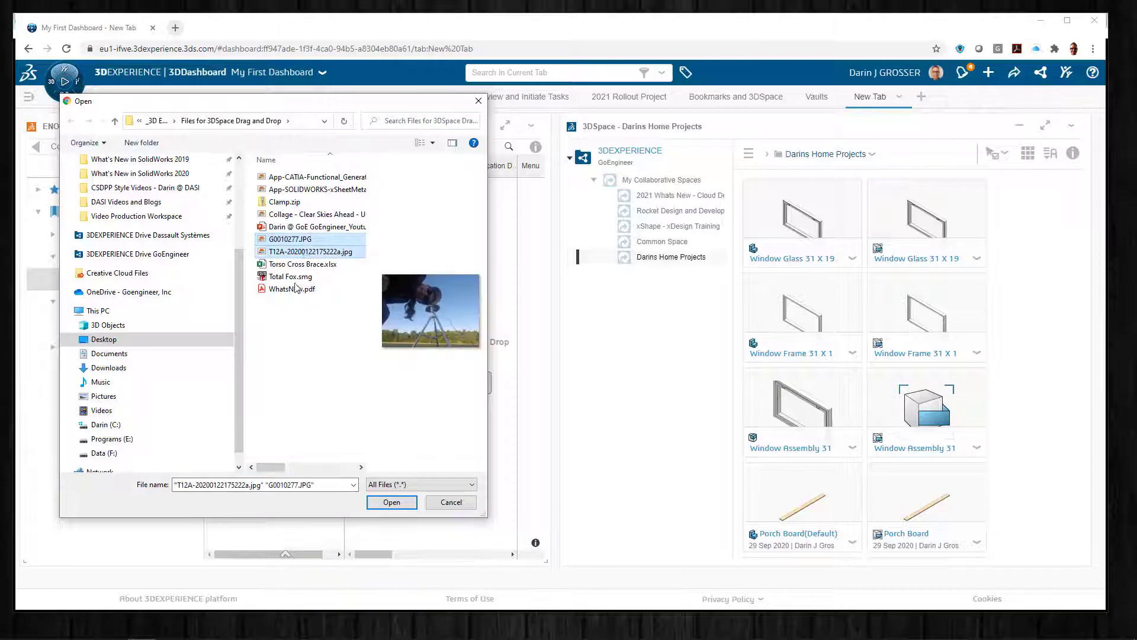
{"action": "left_click", "coordinate": [391, 502]}
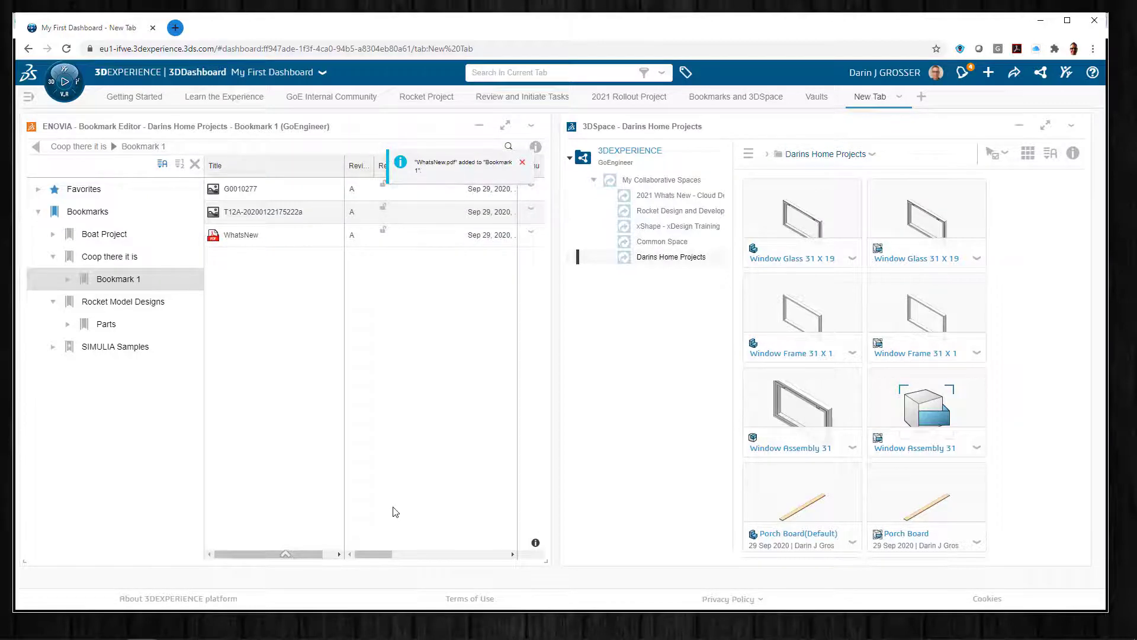
{"action": "left_click", "coordinate": [521, 162]}
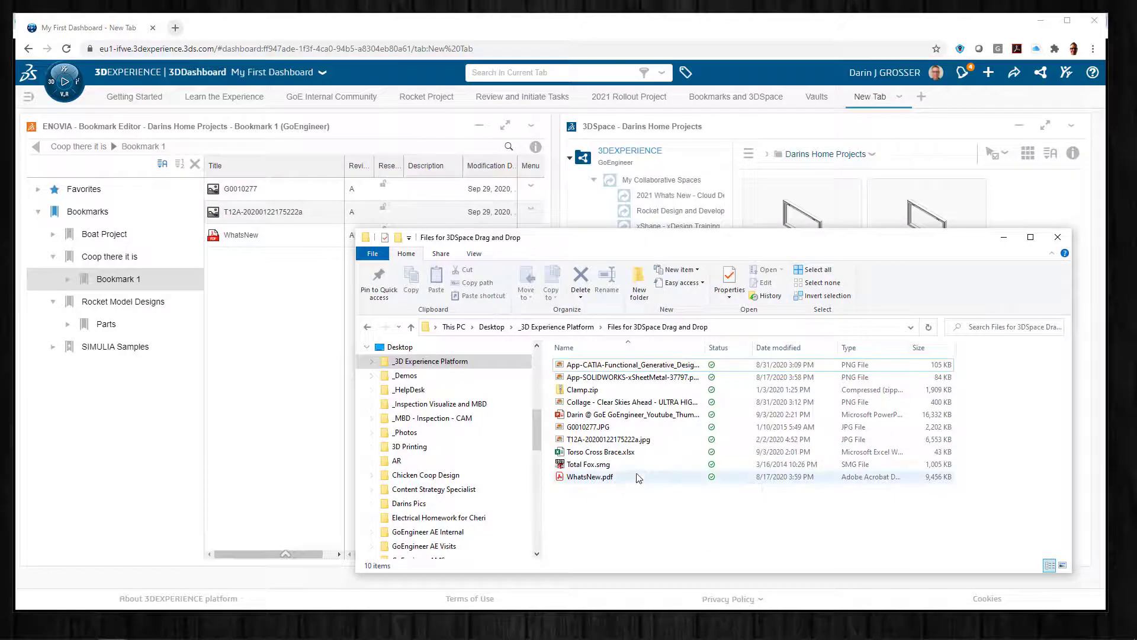
Choose the Collage image and YouTube thumbnail template from File Explorer for Bookmark 1
{"action": "left_click", "coordinate": [632, 402]}
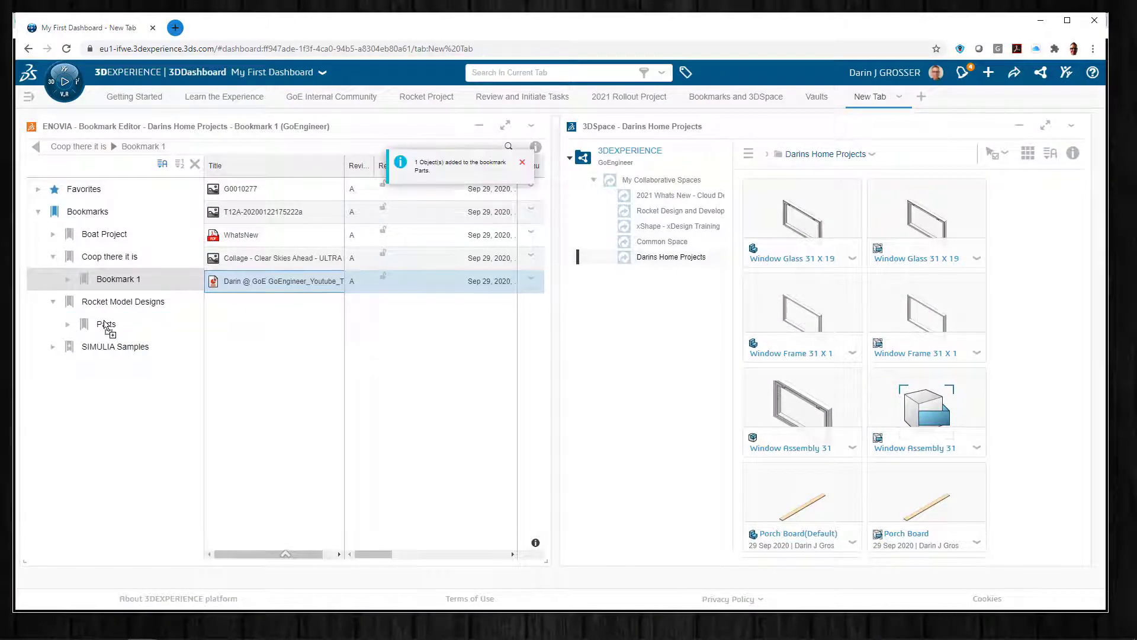
Remove the YouTube thumbnail template from the Parts bookmark's contents
{"action": "left_click", "coordinate": [105, 323]}
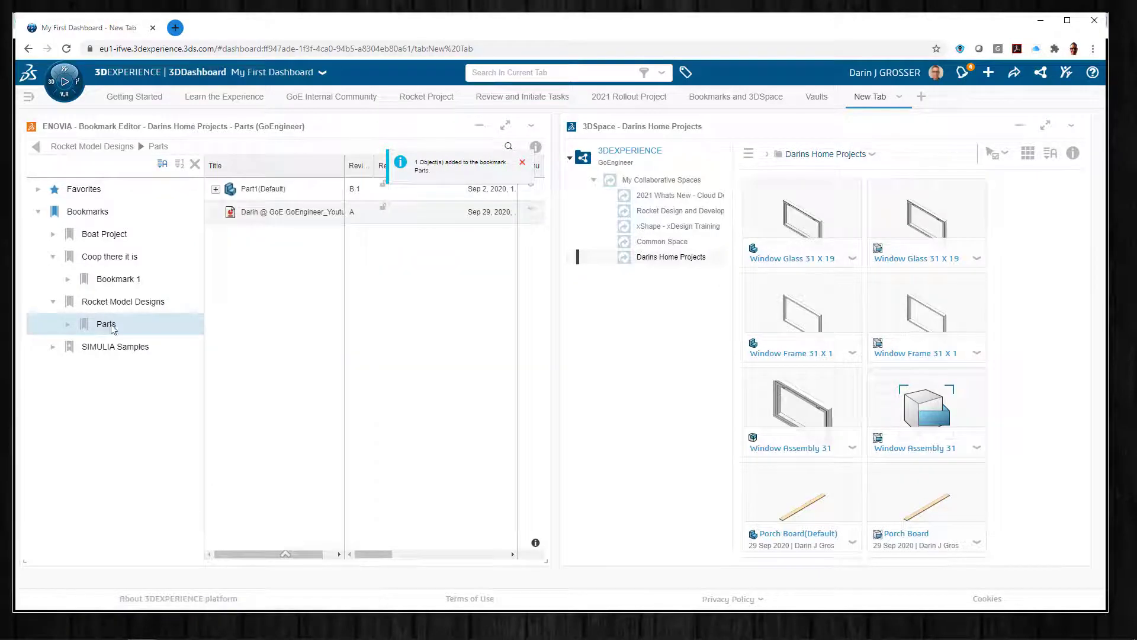
{"action": "right_click", "coordinate": [290, 212]}
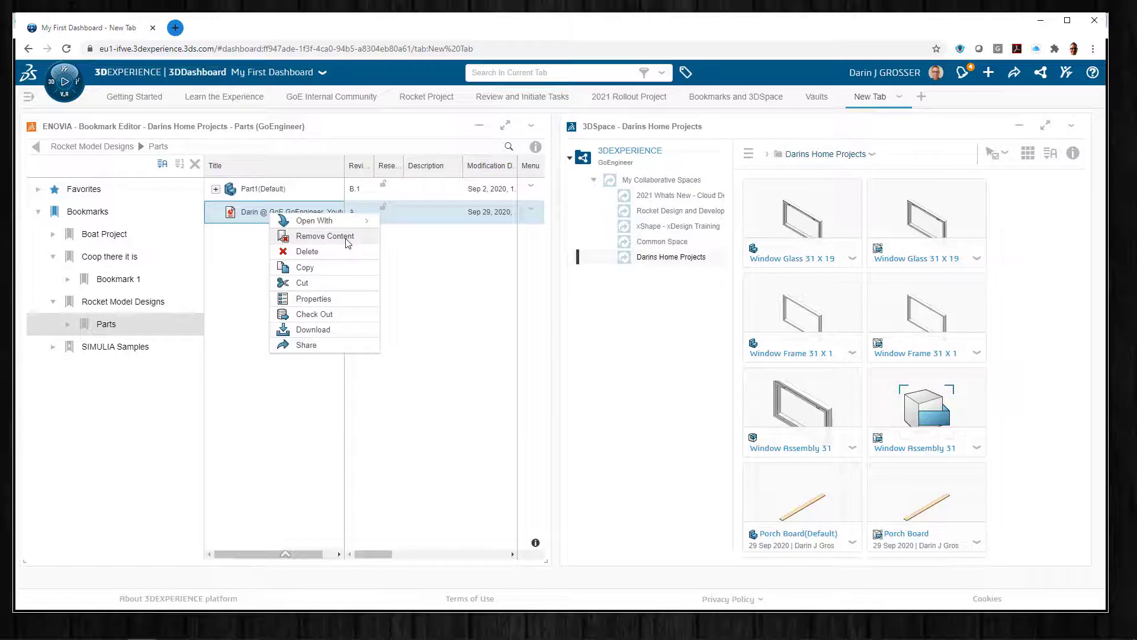
{"action": "left_click", "coordinate": [327, 236]}
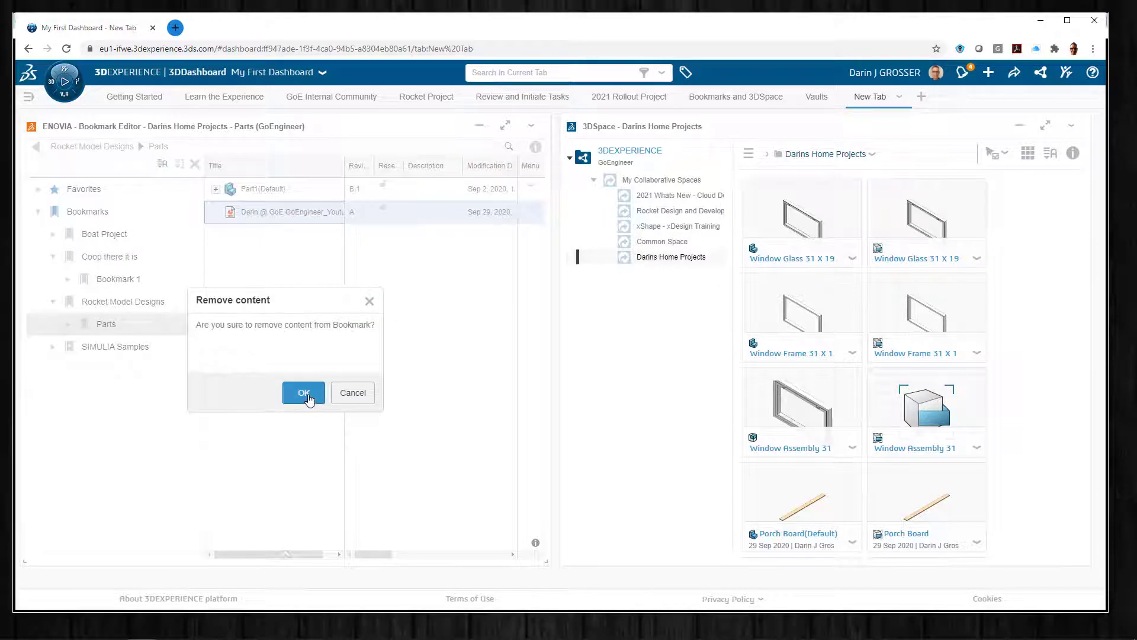
{"action": "left_click", "coordinate": [303, 392]}
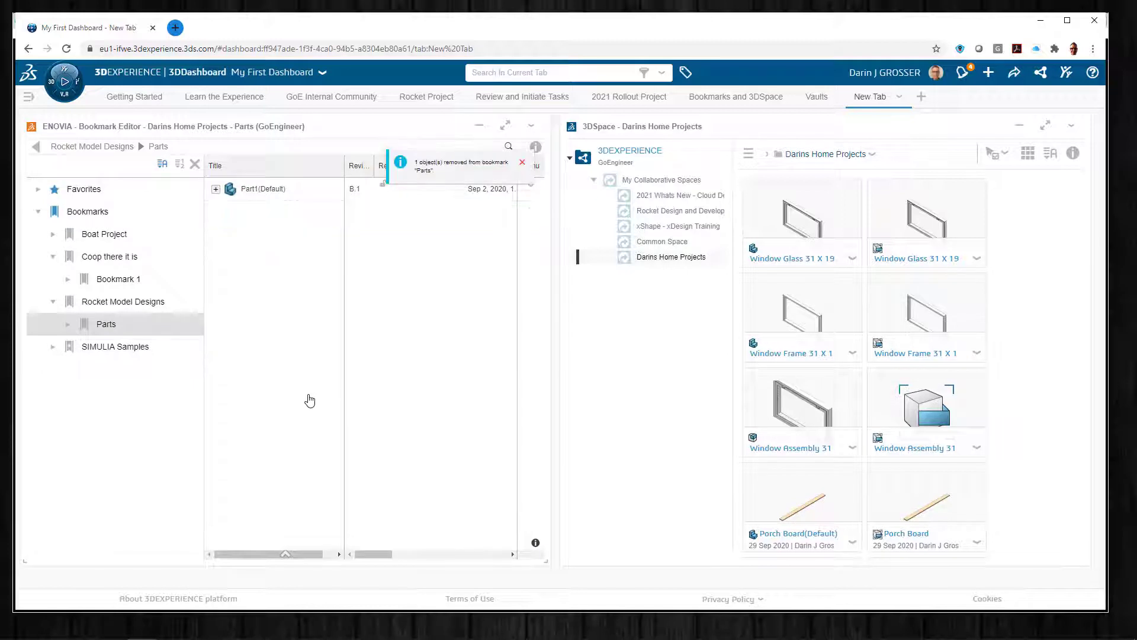
Permanently delete the thumbnail from Bookmark 1, leaving four files, and show 'Coop there it is'
{"action": "left_click", "coordinate": [117, 278]}
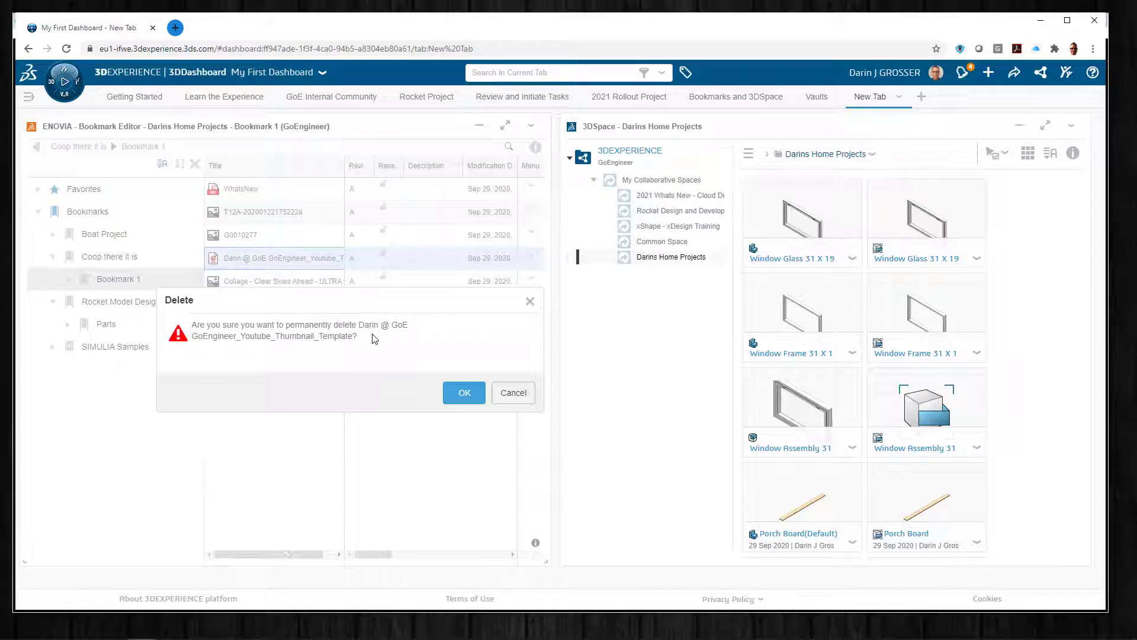
{"action": "left_click", "coordinate": [463, 392]}
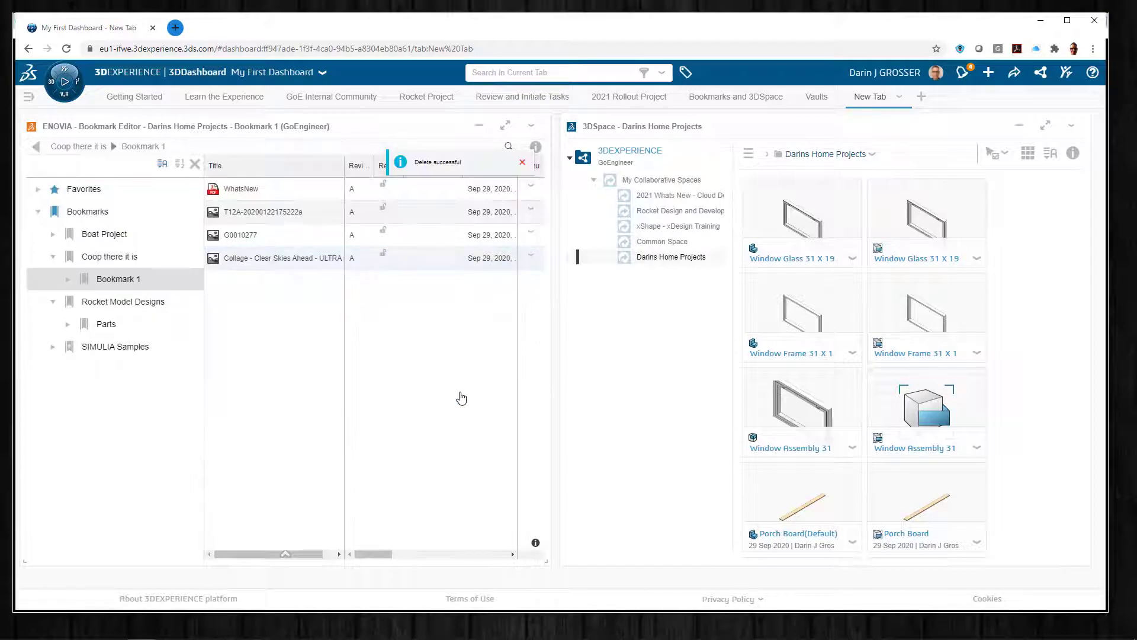
{"action": "left_click", "coordinate": [109, 256]}
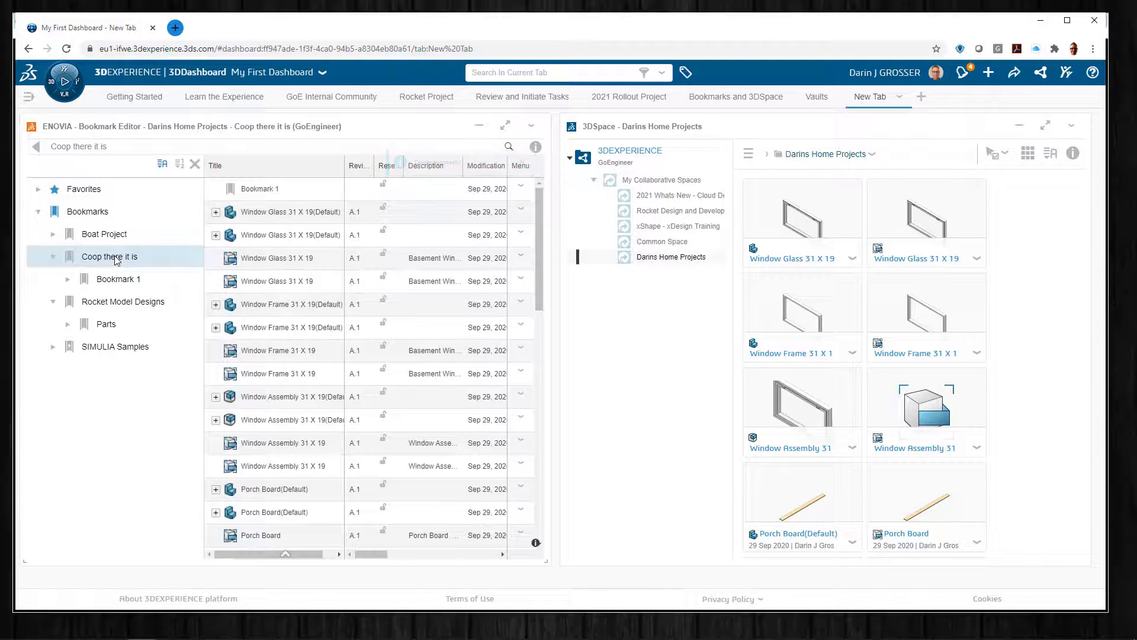
{"action": "right_click", "coordinate": [114, 256]}
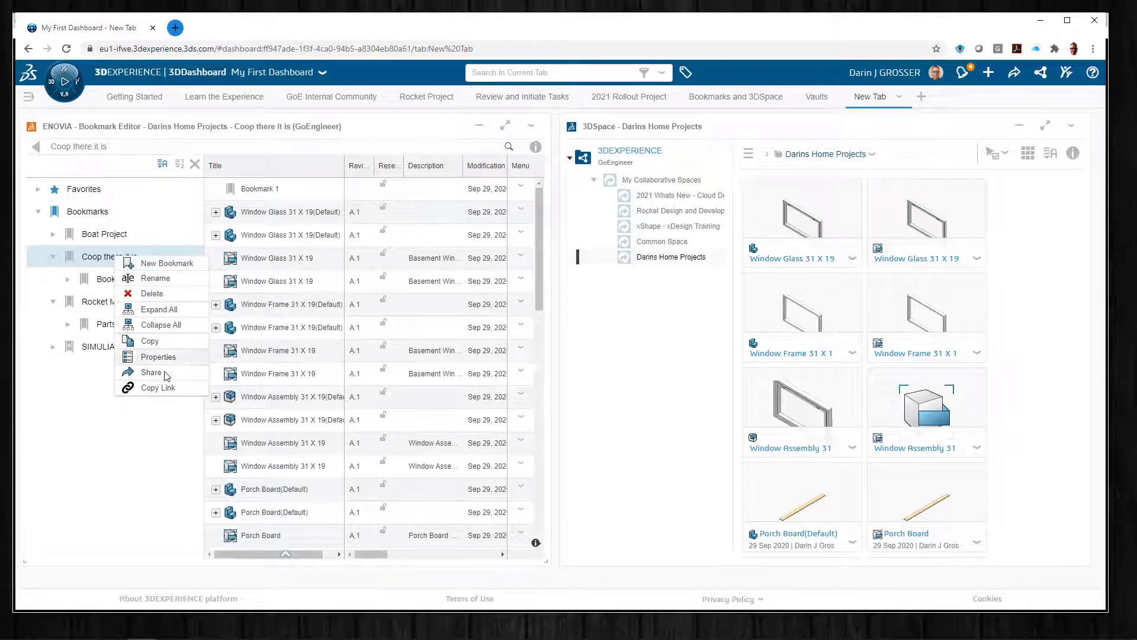
{"action": "left_click", "coordinate": [151, 372]}
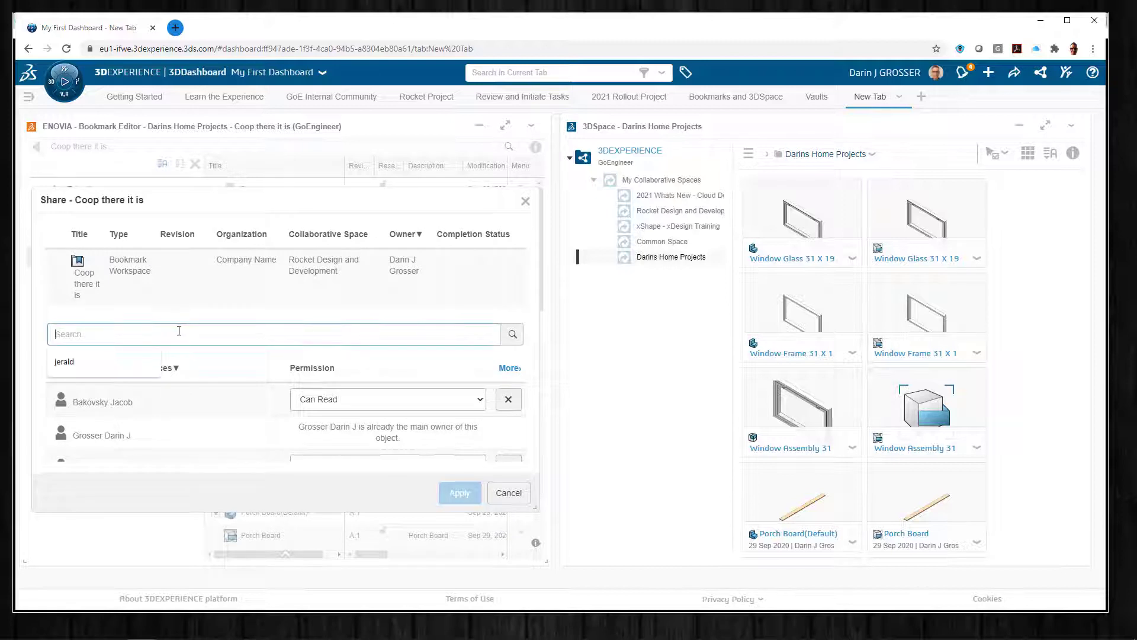
{"action": "type", "text": "Jared Trotter"}
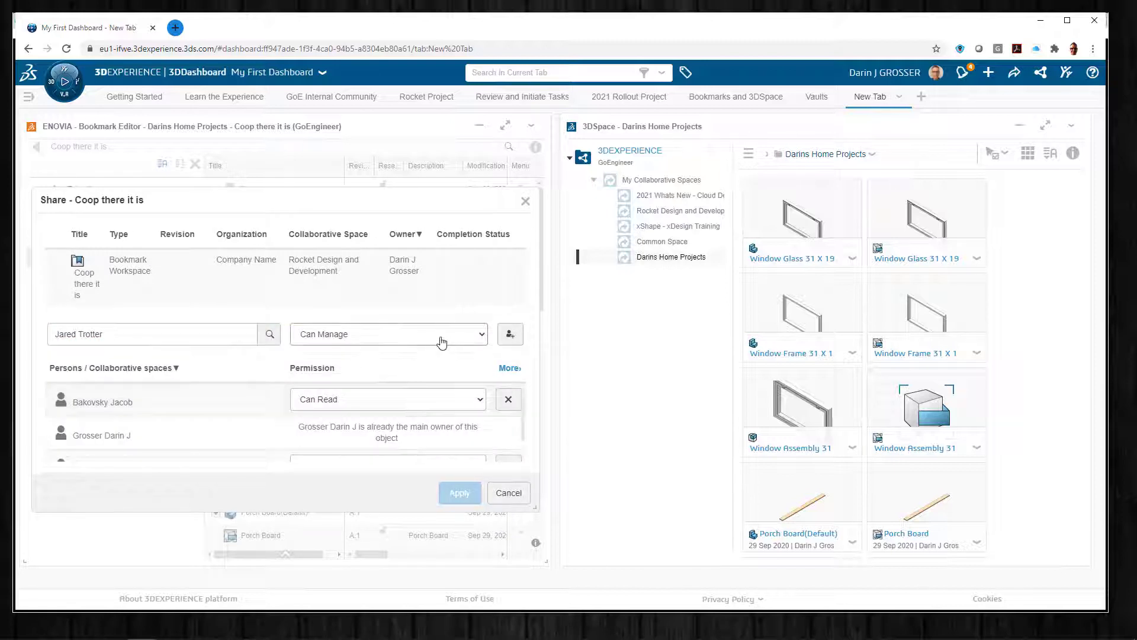
{"action": "left_click", "coordinate": [388, 334]}
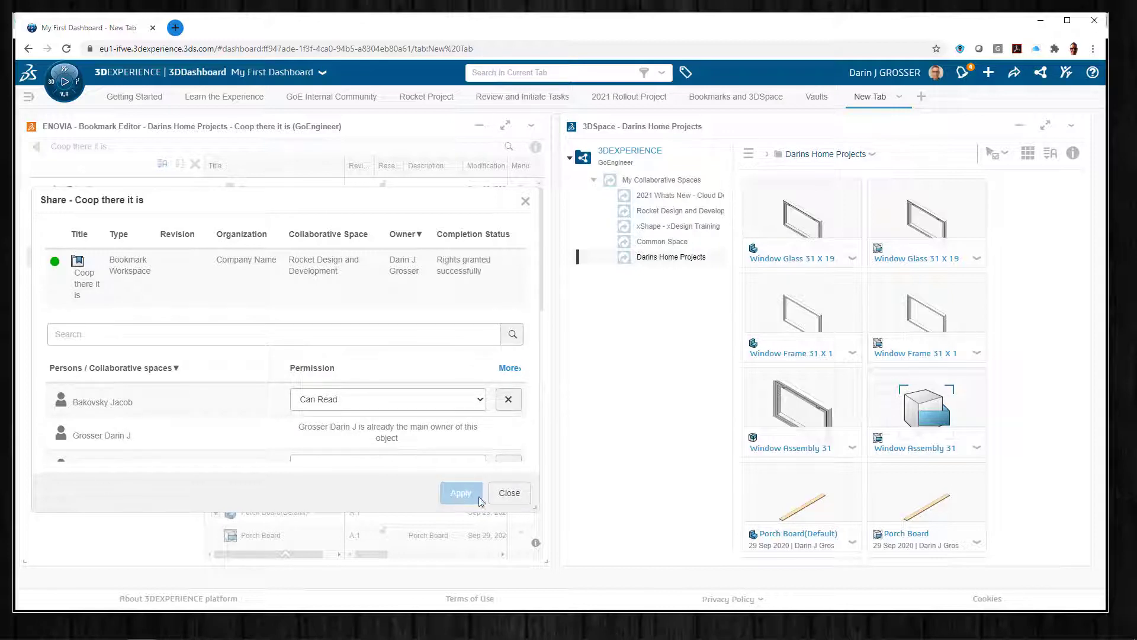
{"action": "left_click", "coordinate": [508, 493]}
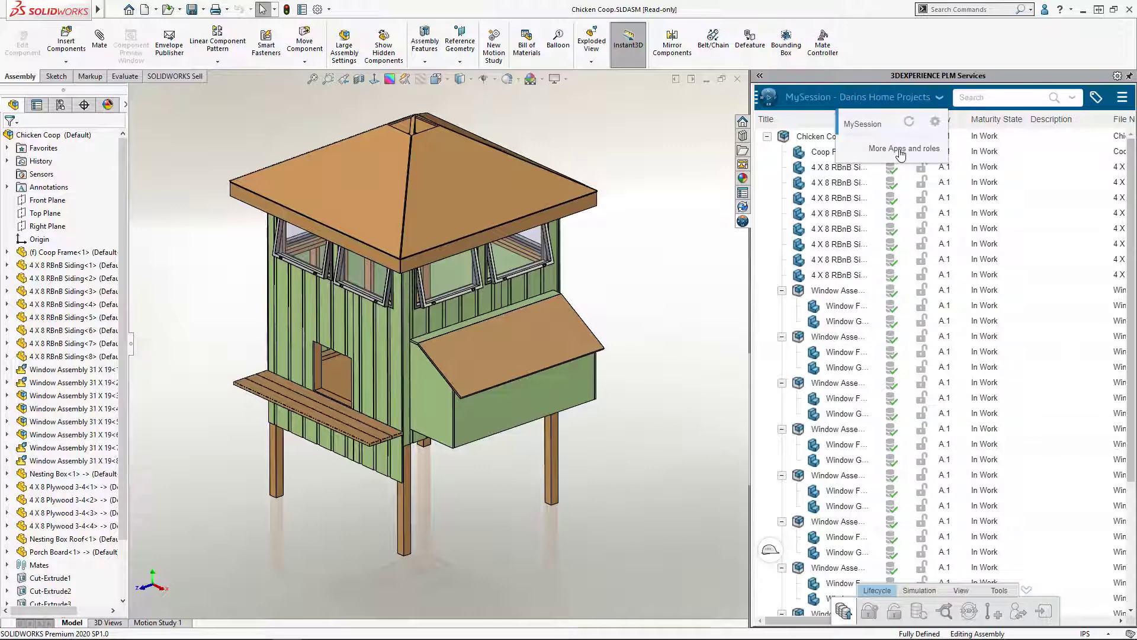
Launch Bookmark Editor in the 3DEXPERIENCE task pane from More Apps and roles
{"action": "left_click", "coordinate": [902, 148]}
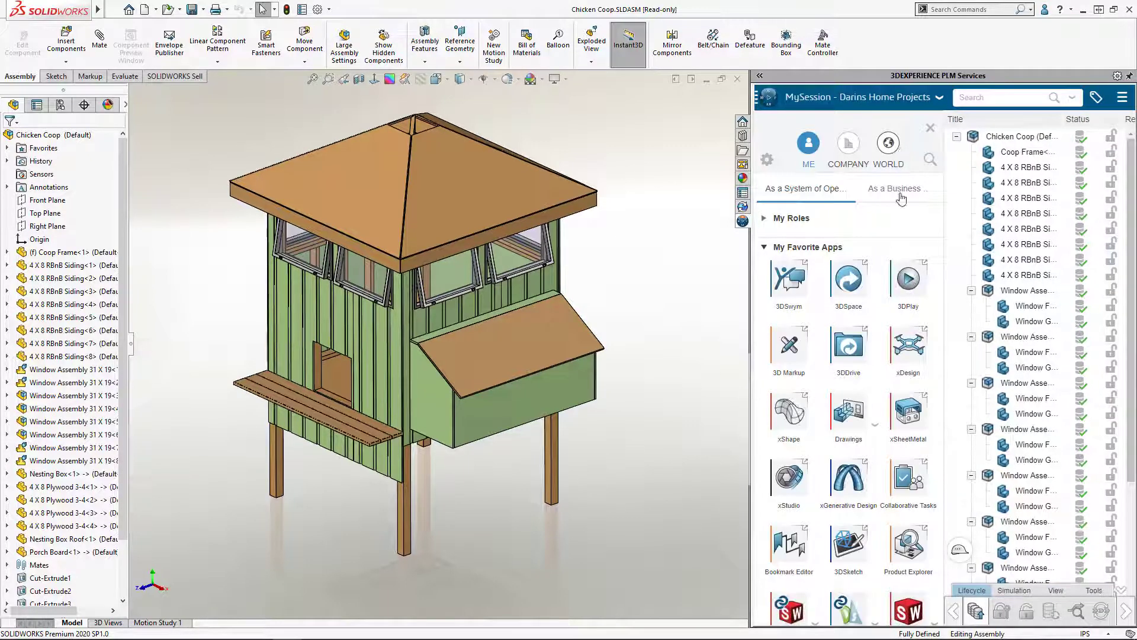
{"action": "scroll", "scroll_direction": "down", "scroll_amount": 3}
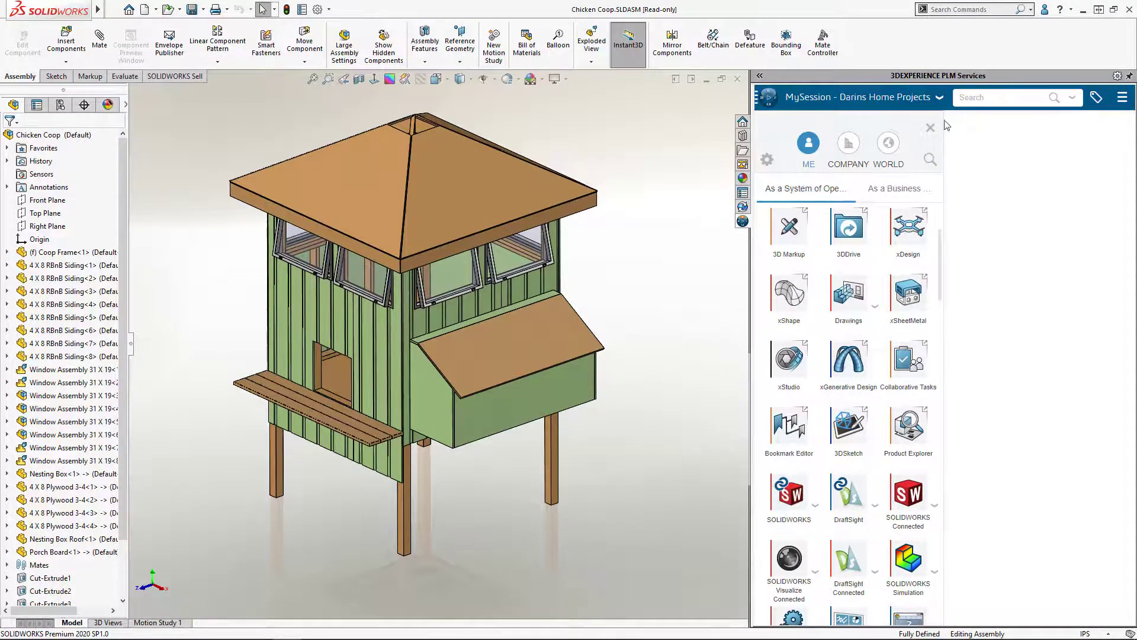
{"action": "left_click", "coordinate": [789, 427]}
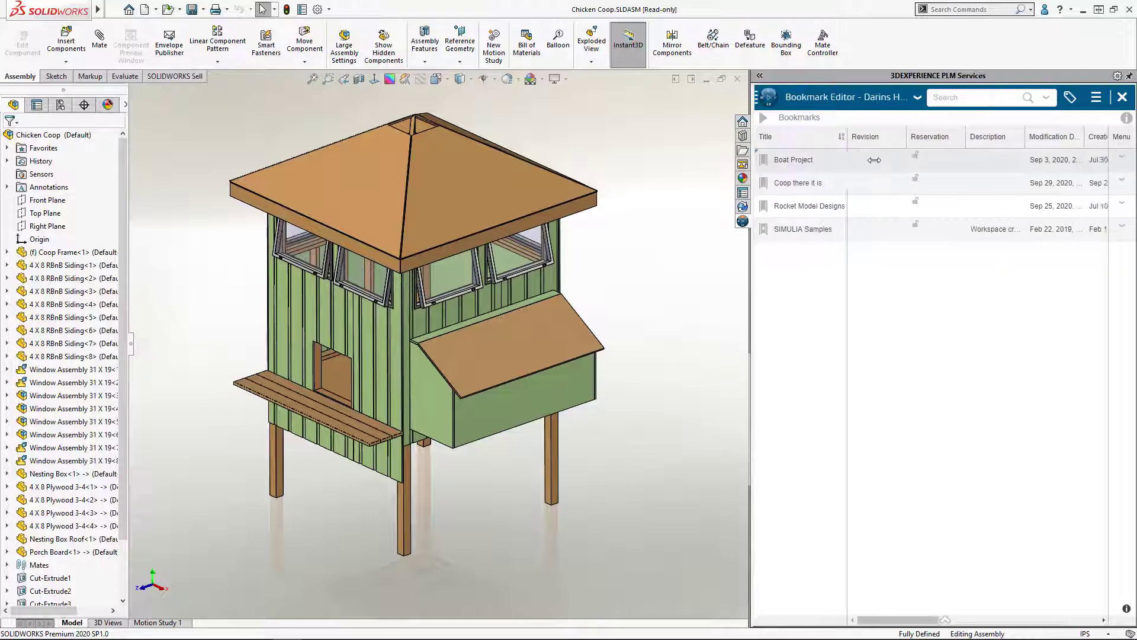
Show the 'Coop there it is' contents and bring up actions for Chicken Coop(Default)
{"action": "left_click", "coordinate": [797, 182]}
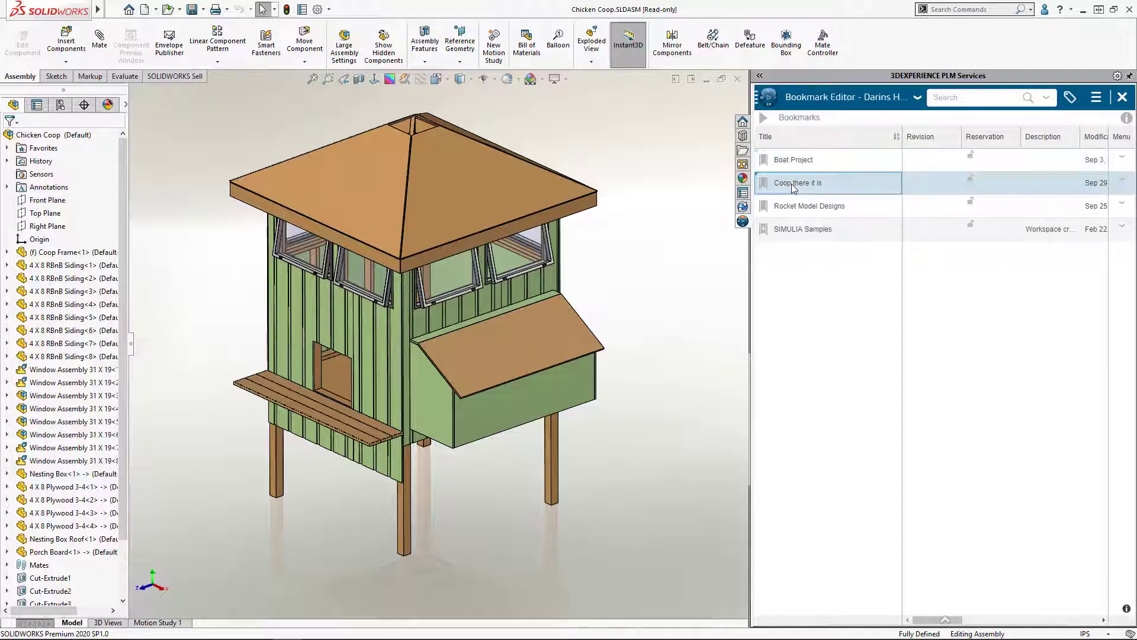
{"action": "double_click", "coordinate": [797, 182]}
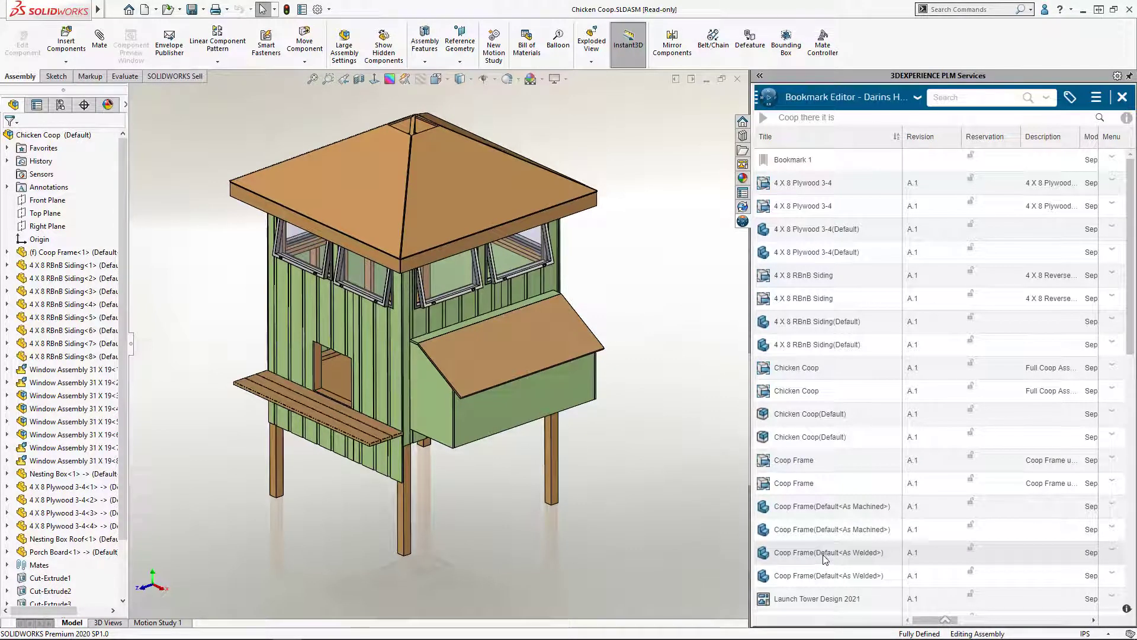
{"action": "left_click", "coordinate": [810, 414]}
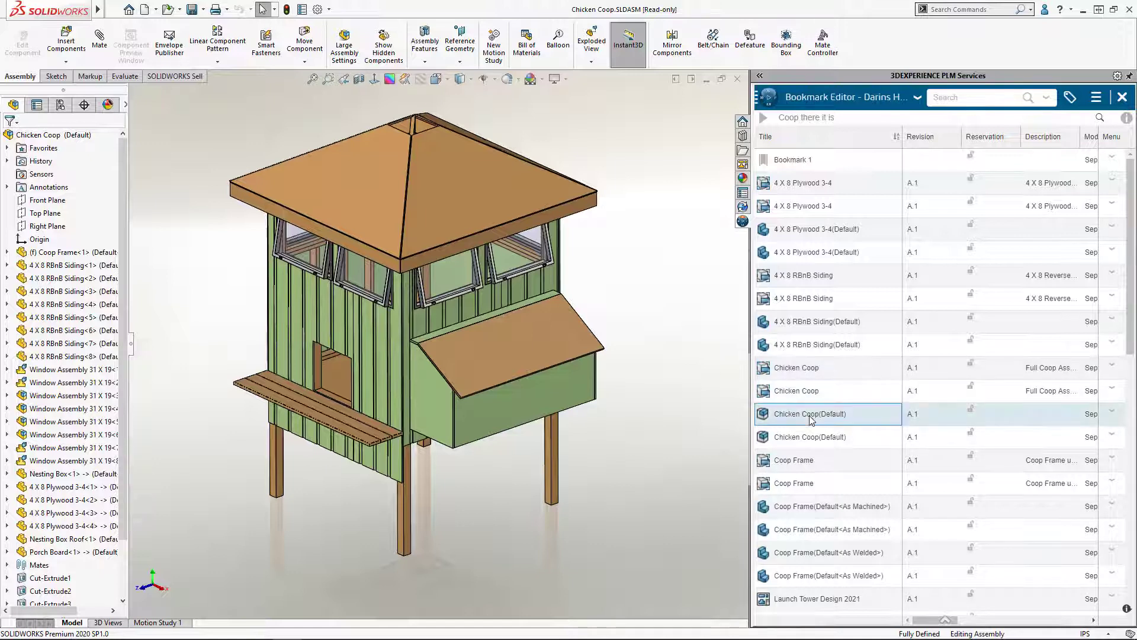
{"action": "right_click", "coordinate": [809, 413]}
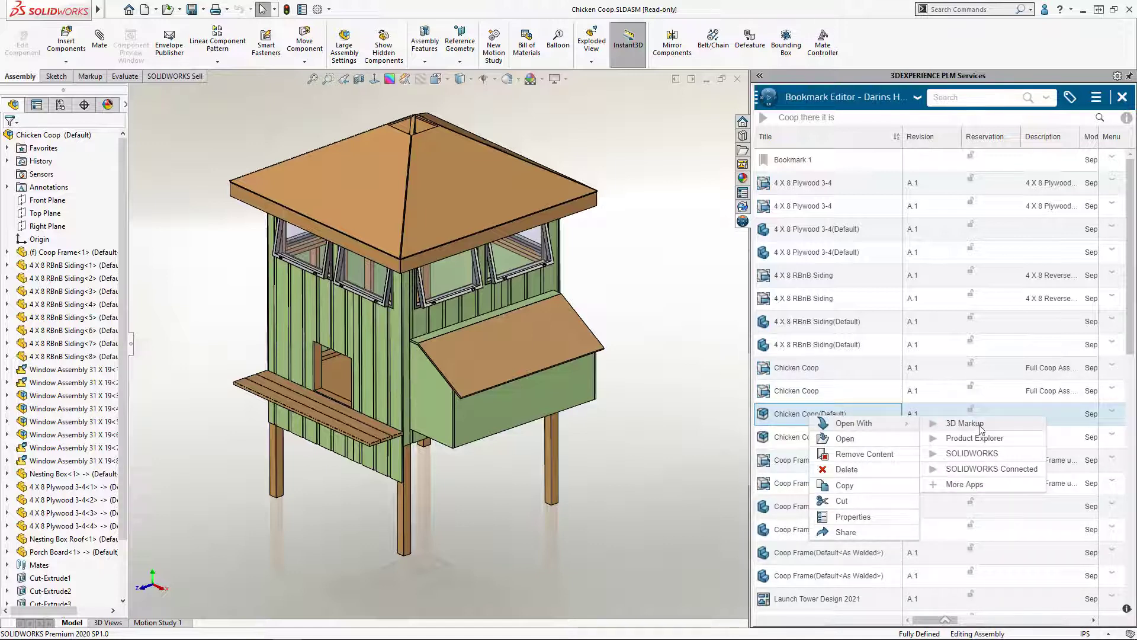